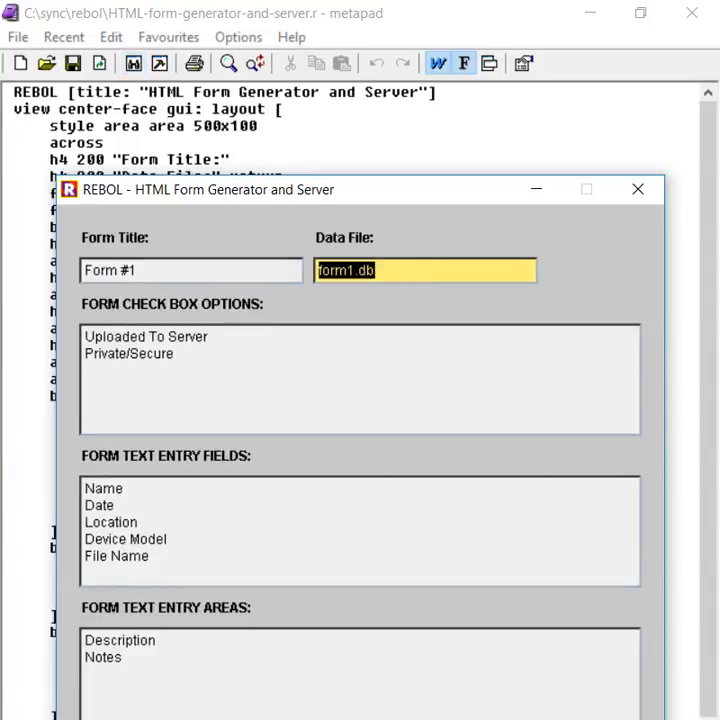
# - Check the form title and data file fields in the HTML Form Generator window
pyautogui.click(190, 270)
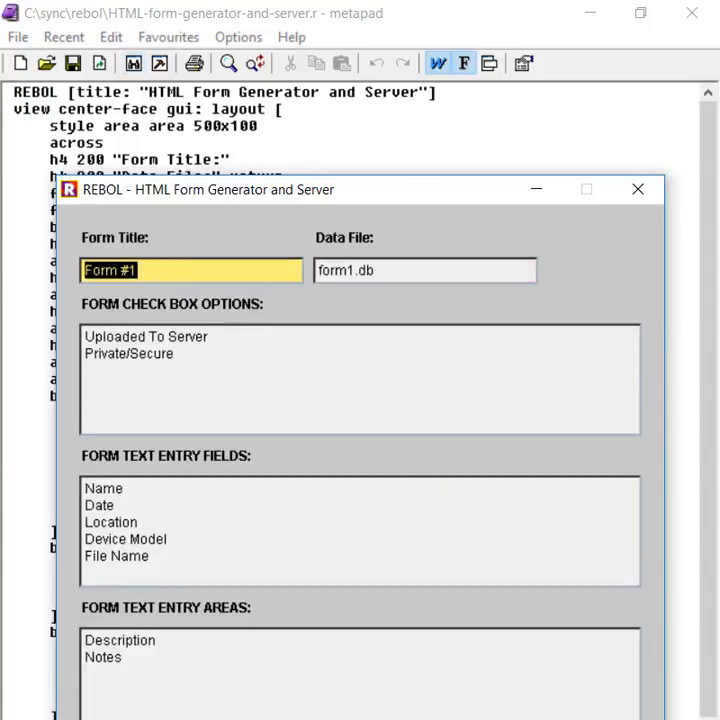
pyautogui.click(424, 270)
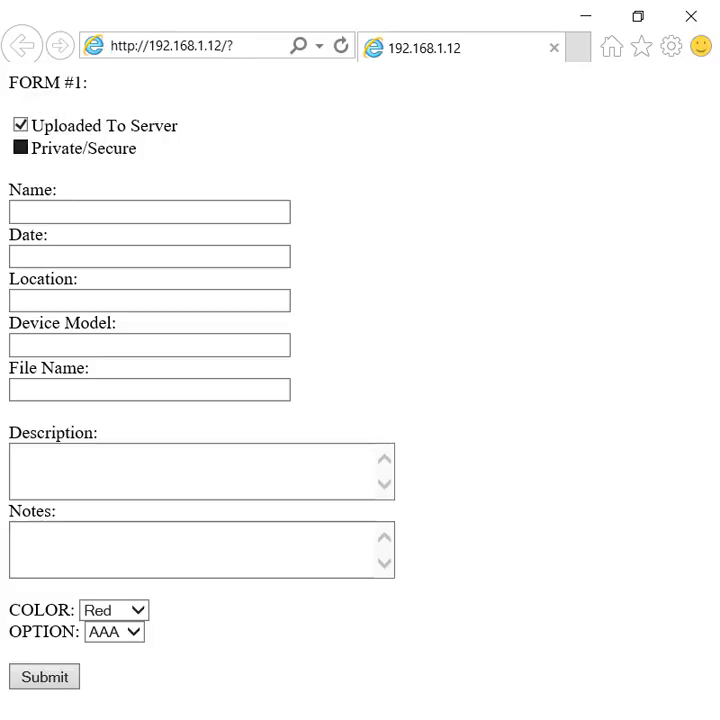
# - Tick Private/Secure, fill the Name and Date fields with test text, and choose Green as the COLOR
pyautogui.click(20, 148)
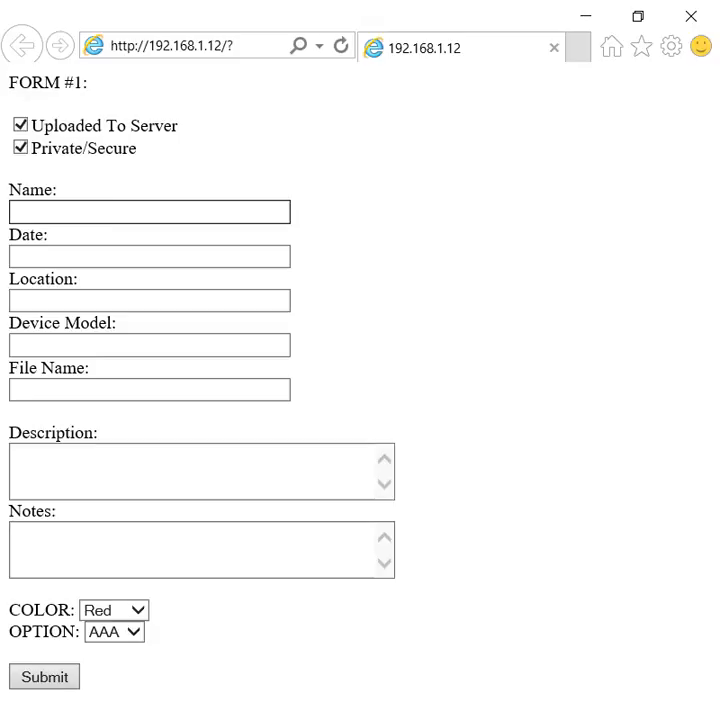
pyautogui.click(148, 212)
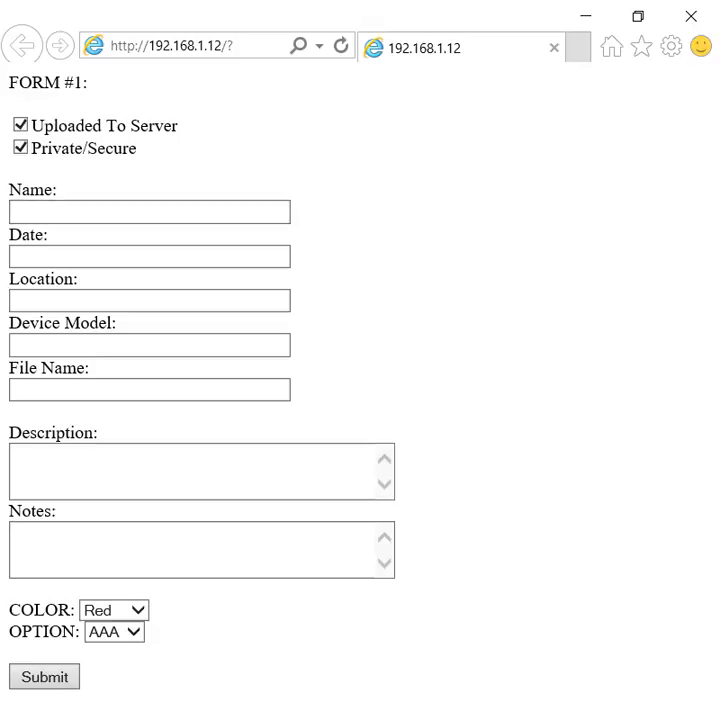
pyautogui.click(148, 212)
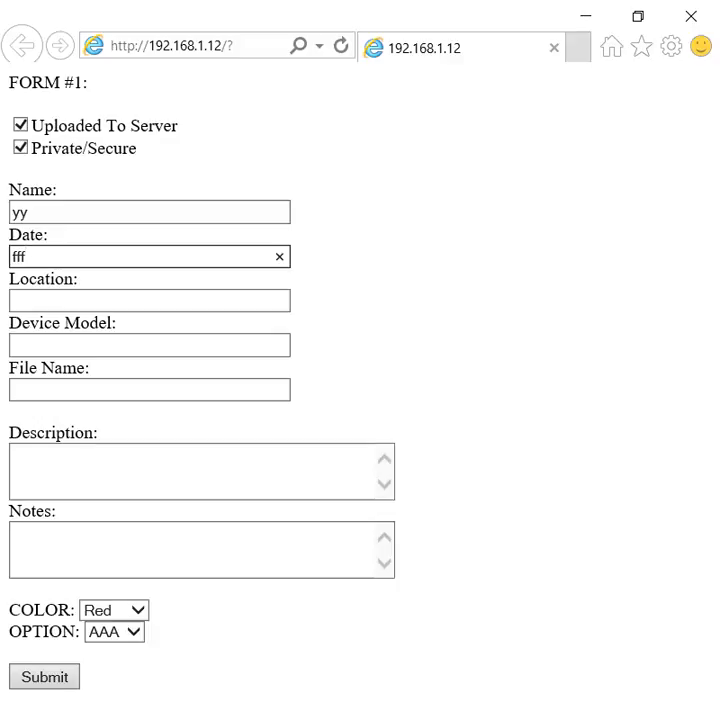
pyautogui.write('fjijm')
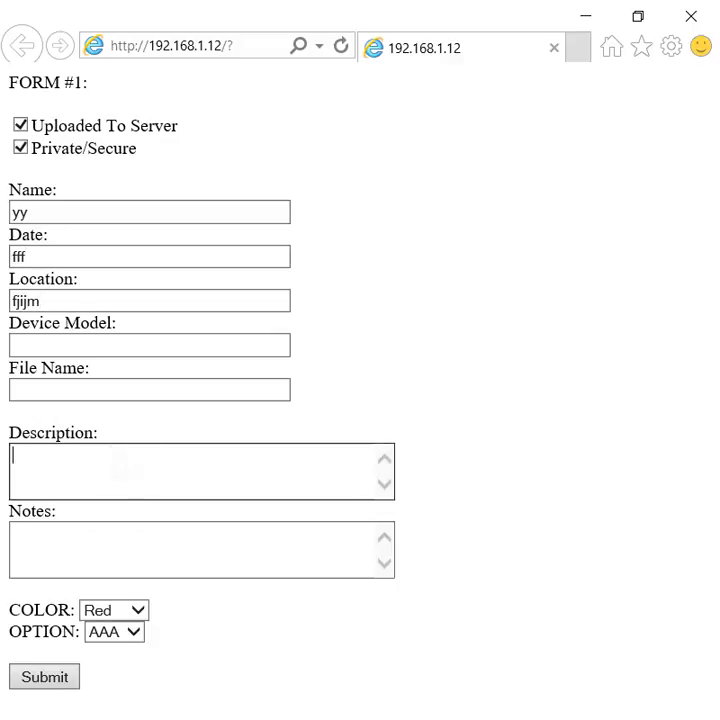
pyautogui.write('iiiuijfff')
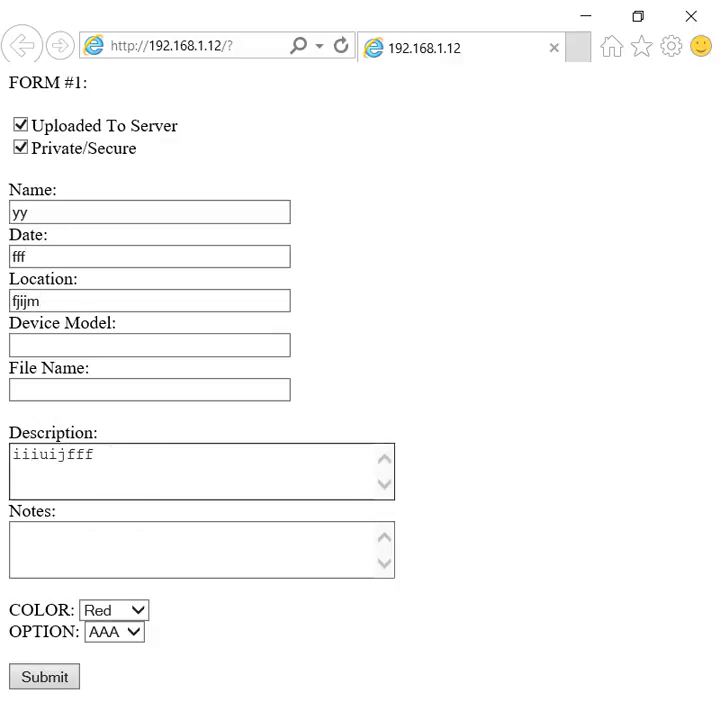
pyautogui.click(114, 610)
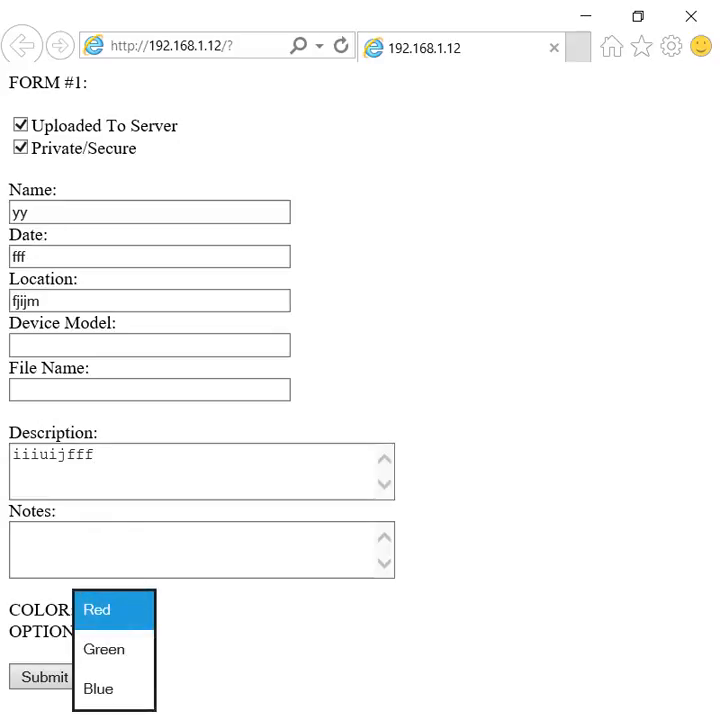
pyautogui.click(104, 648)
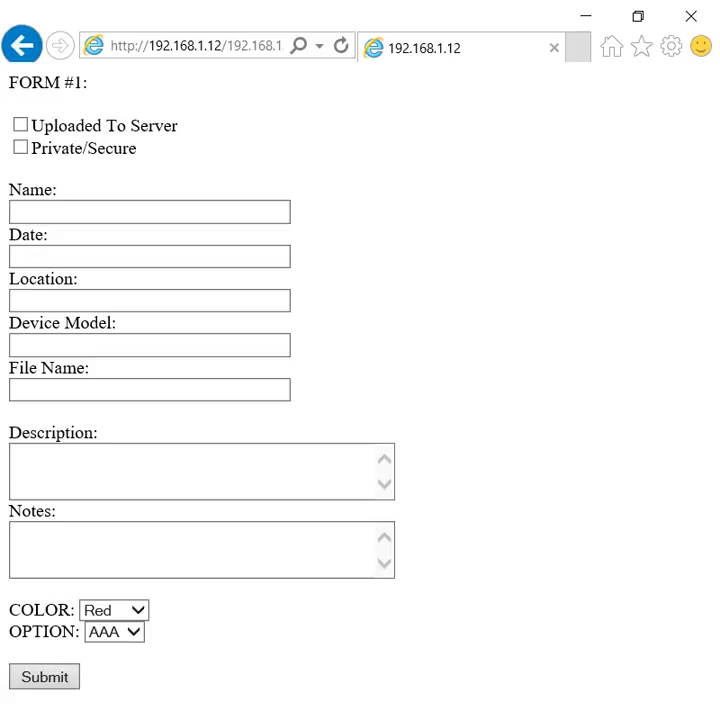
pyautogui.press('alt+tab')
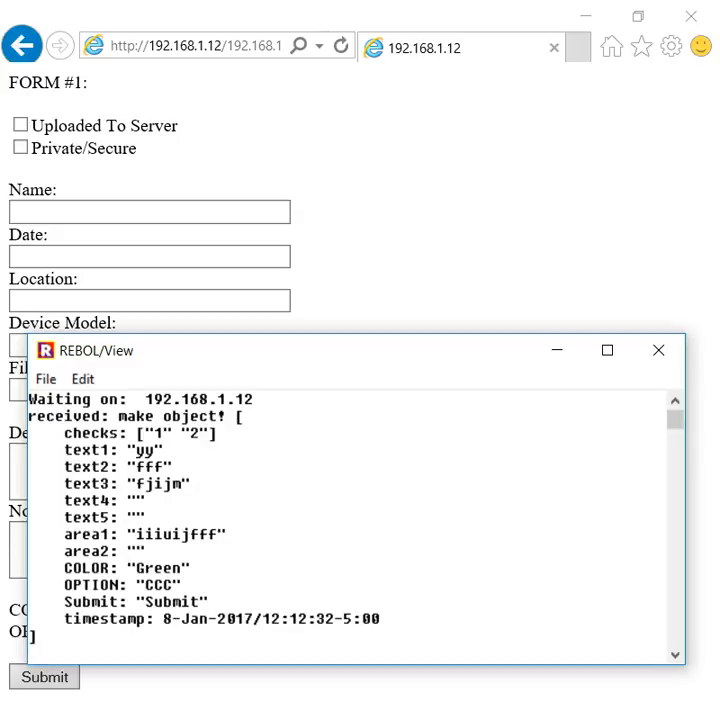
# - Bring the REBOL HTML Form Generator and Server window back to the front
pyautogui.click(658, 350)
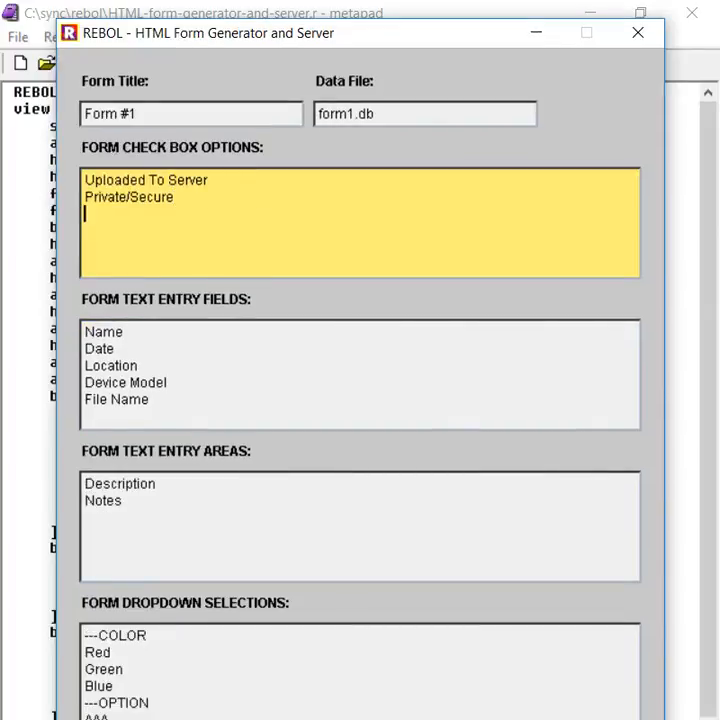
# - Add kkksee and ddelk checkbox options and an extra entry under ---COLOR in the dropdown selections
pyautogui.write('kkk')
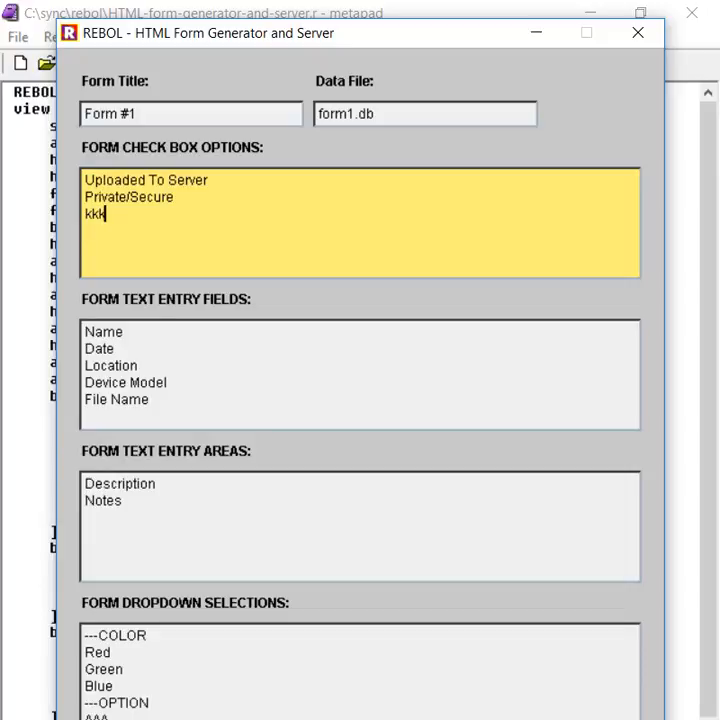
pyautogui.write('se')
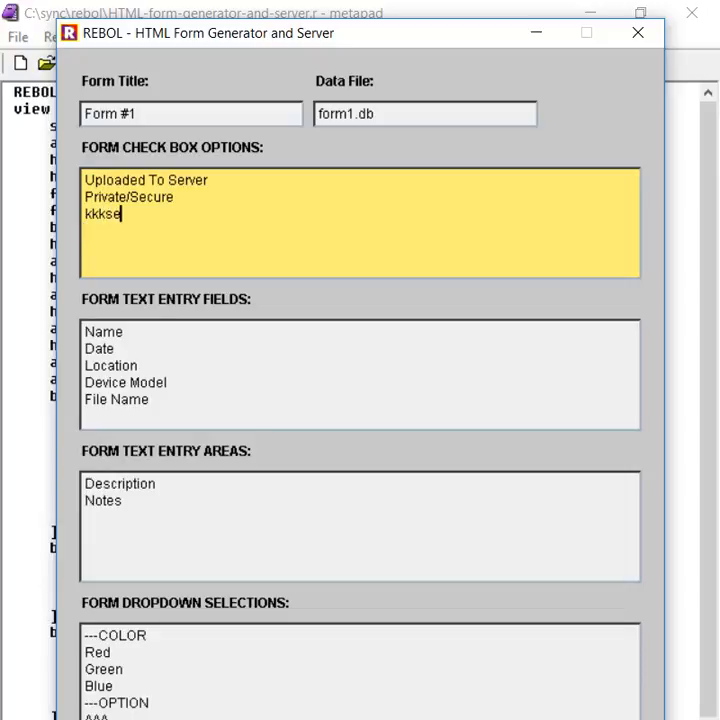
pyautogui.write('ddel')
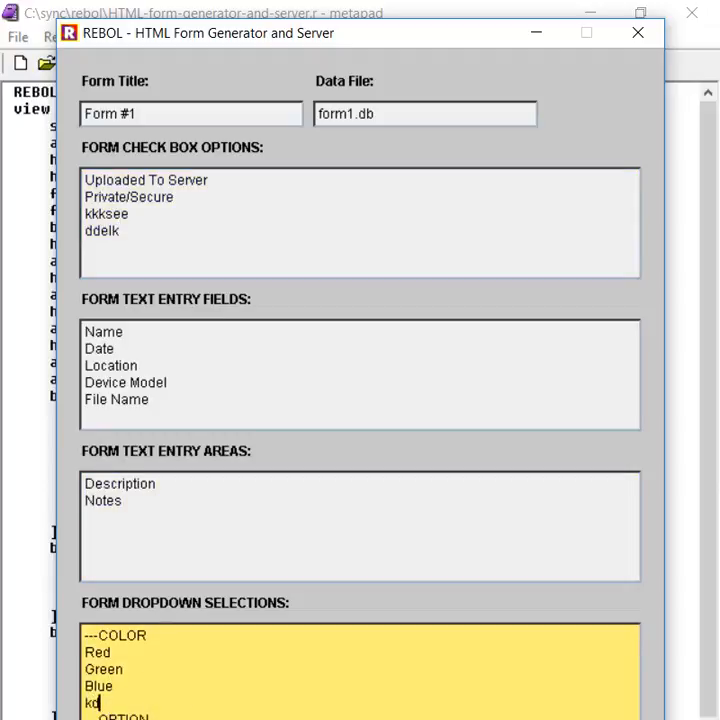
pyautogui.write('kdkd')
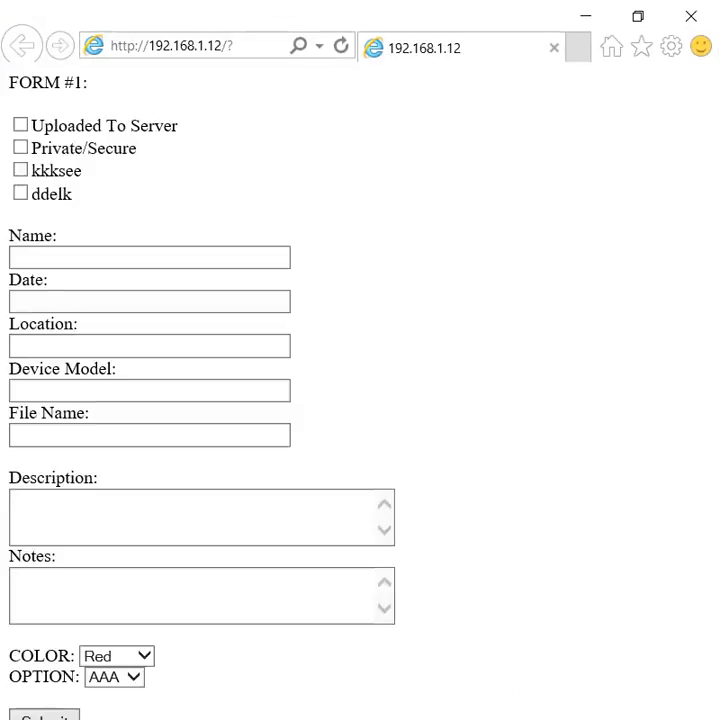
# - Tick the new kkksee and ddelk options, pick the newly added colour, and submit the form
pyautogui.click(20, 170)
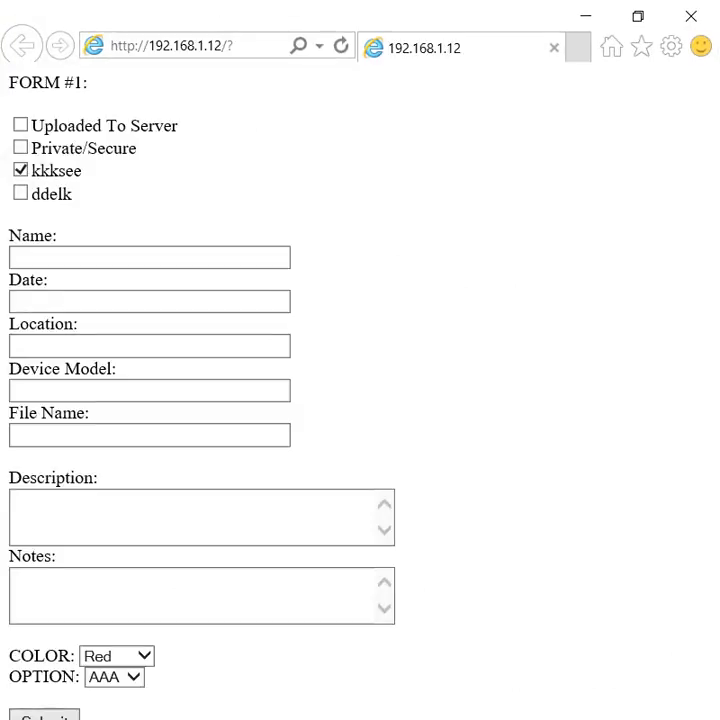
pyautogui.click(20, 192)
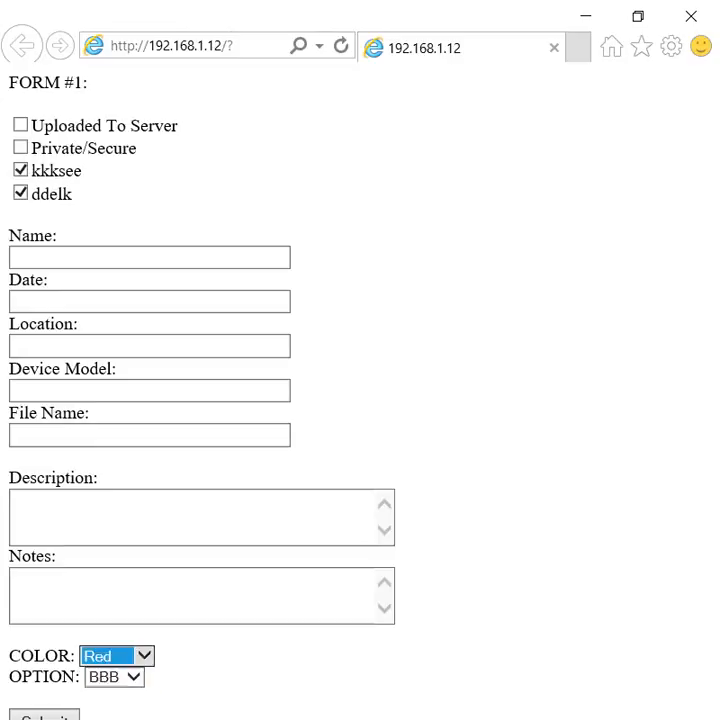
pyautogui.click(114, 656)
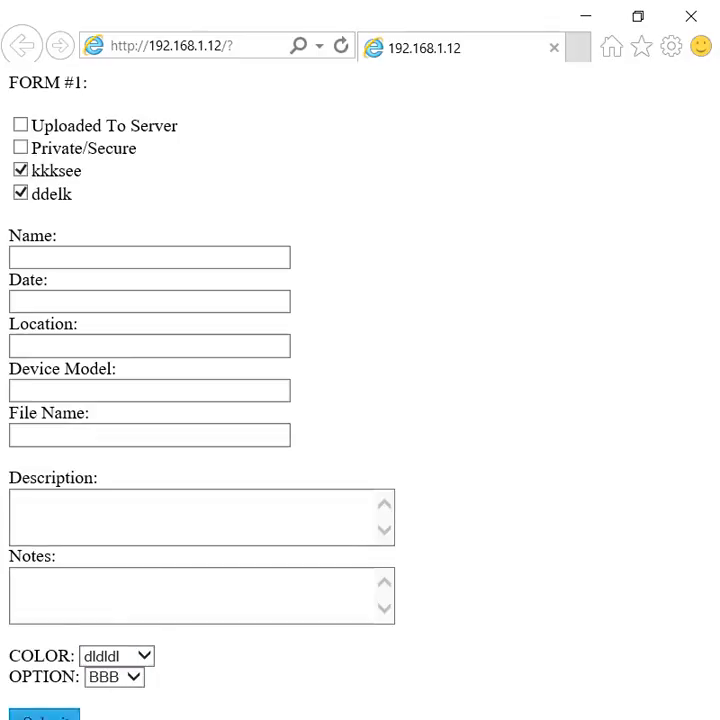
pyautogui.click(44, 716)
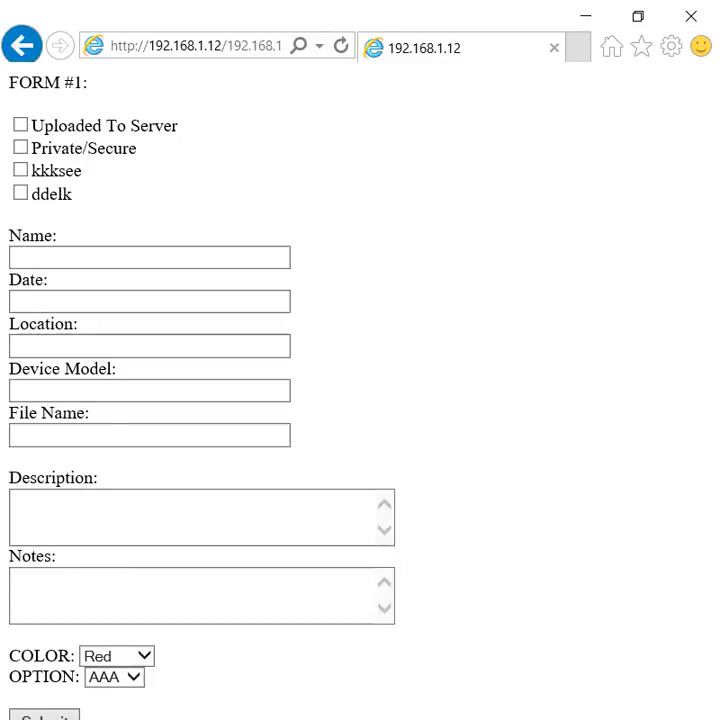
# - On the fresh form tick Private/Secure and kkksee, choose OPTION BBB, then go to the re-bol.com Formbuilder page
pyautogui.click(20, 148)
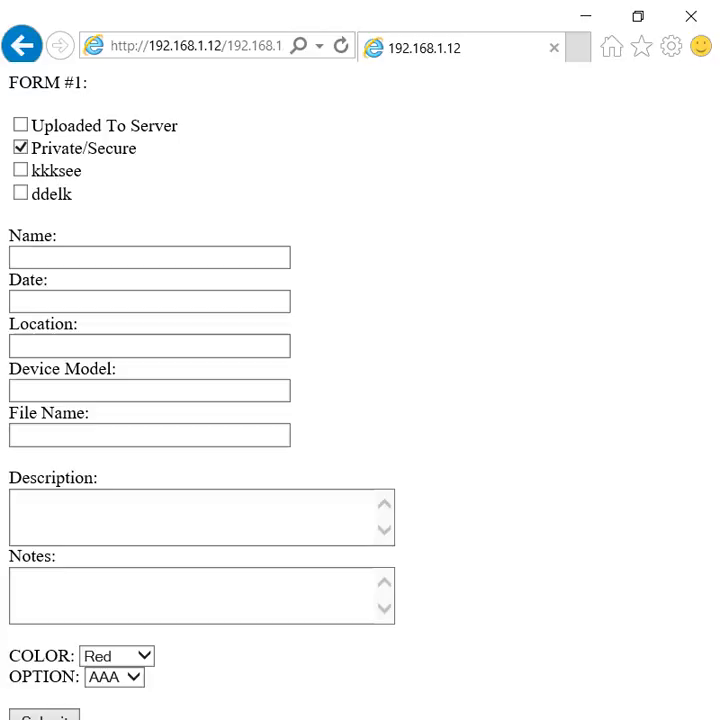
pyautogui.click(148, 344)
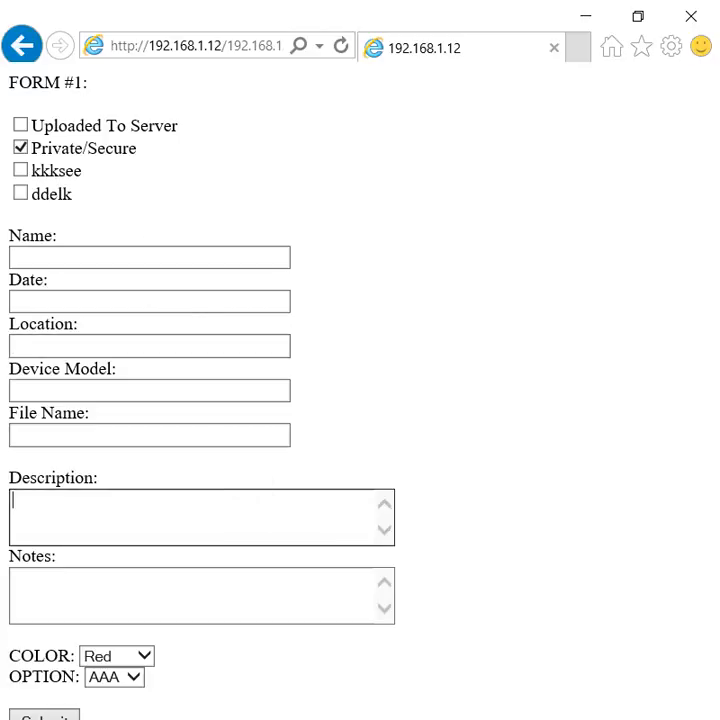
pyautogui.click(20, 170)
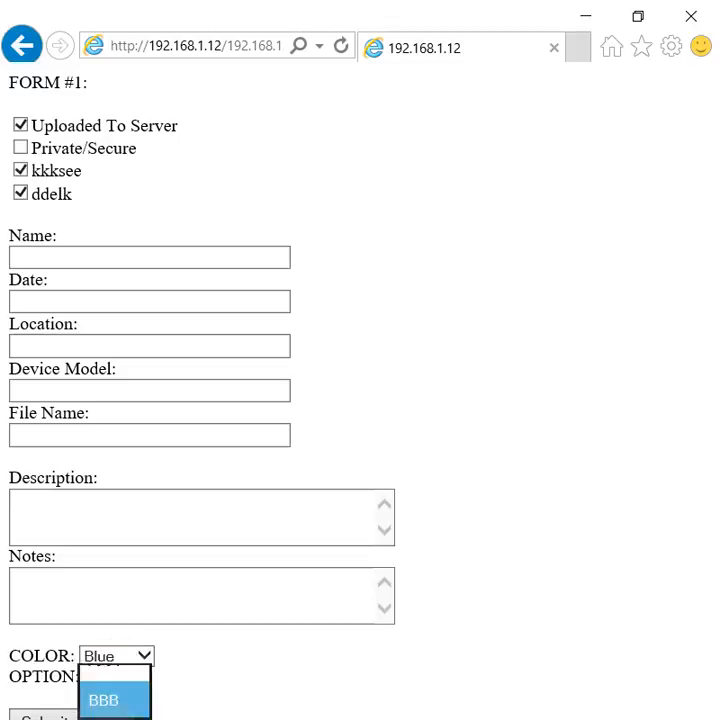
pyautogui.click(104, 700)
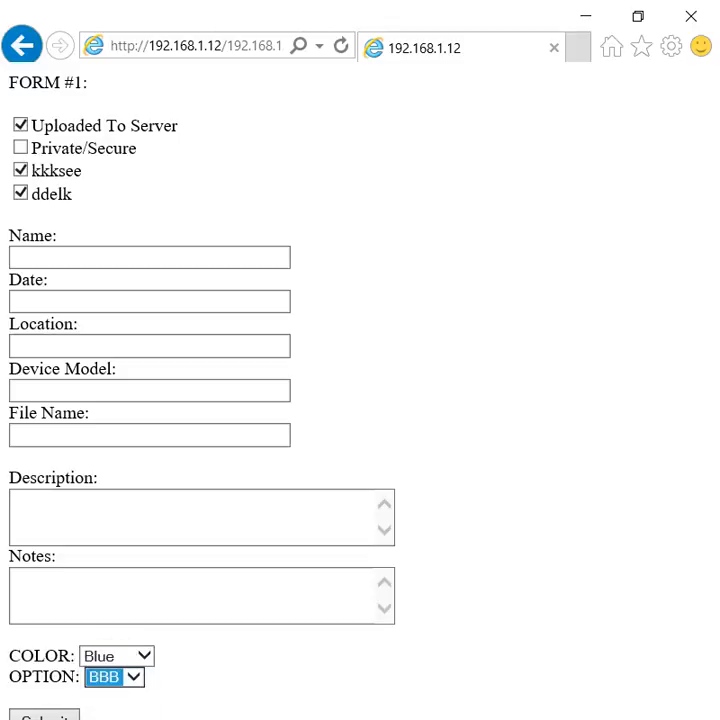
pyautogui.click(340, 46)
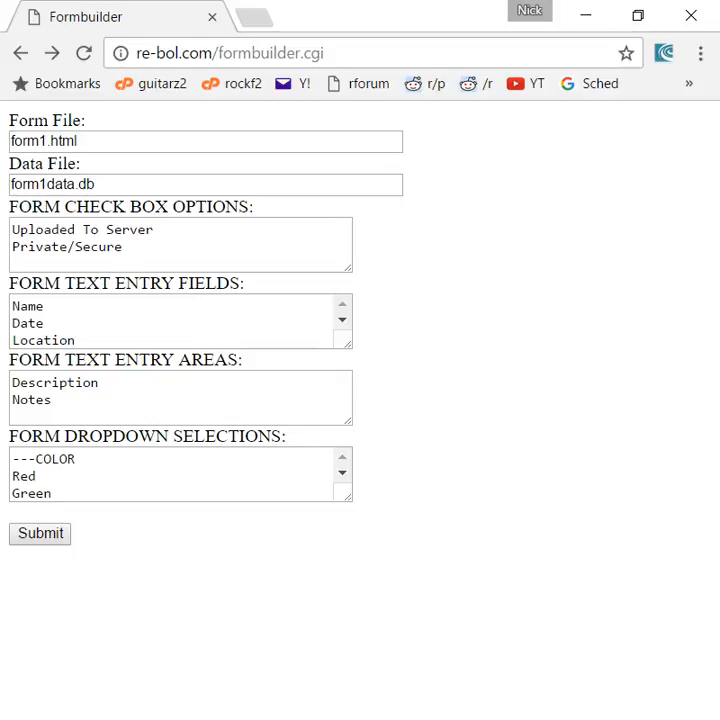
# - Review the Formbuilder CGI data file name and check box options settings
pyautogui.click(230, 52)
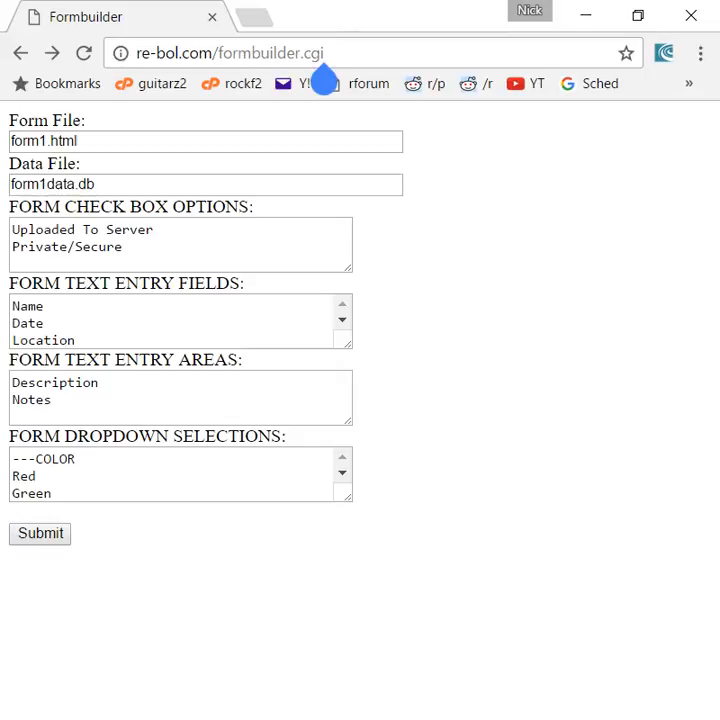
pyautogui.click(300, 52)
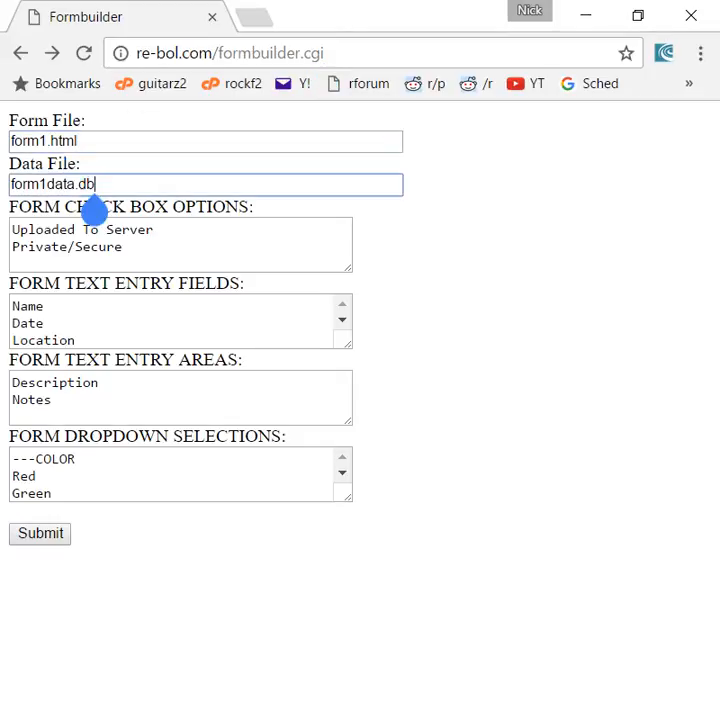
pyautogui.click(180, 244)
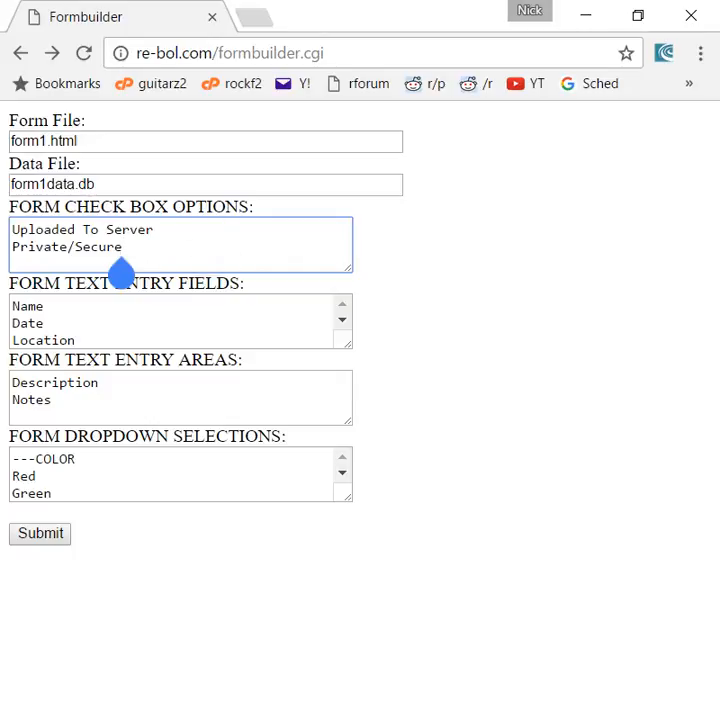
# - Add a third text entry area iiihh after Description and Notes and submit to generate the form
pyautogui.click(100, 384)
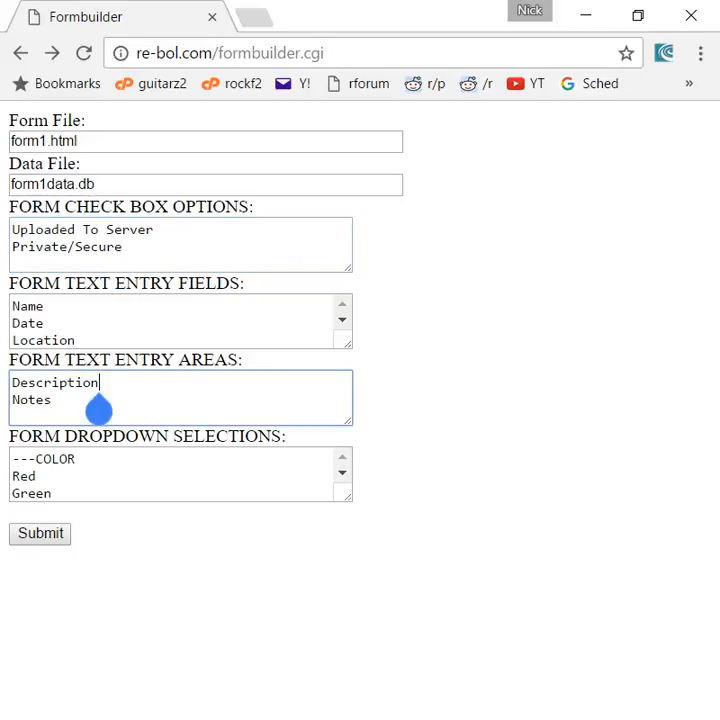
pyautogui.write('i')
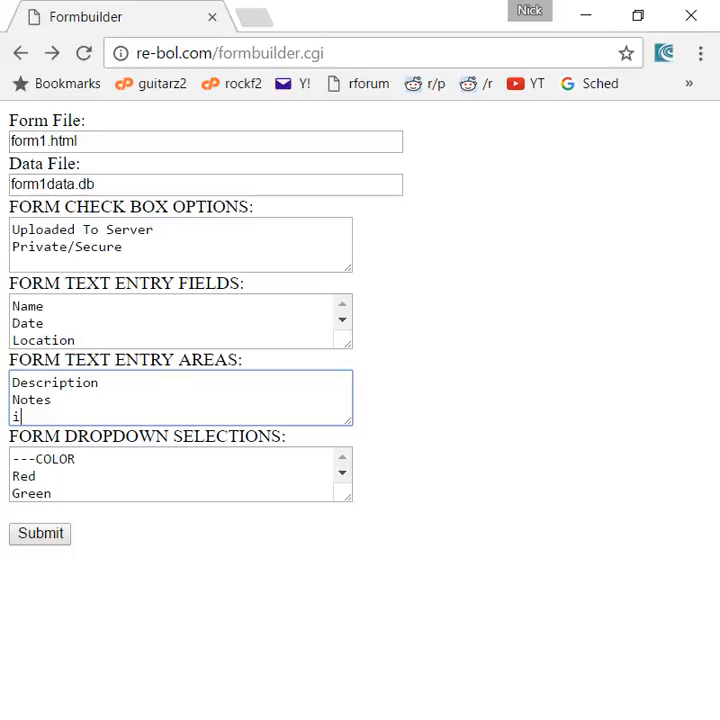
pyautogui.write('iihh')
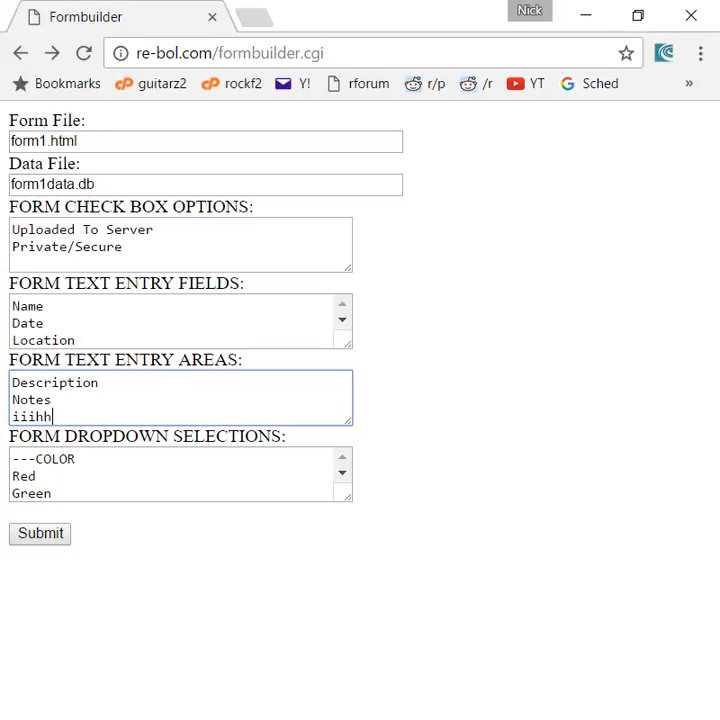
pyautogui.click(40, 532)
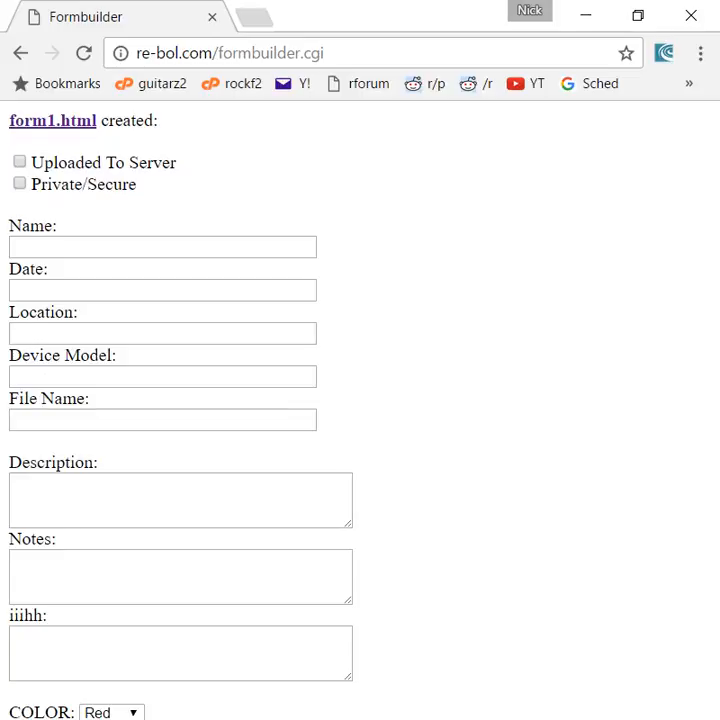
# - View the generated form1.html, try its Notes text area, and return to the creation result page
pyautogui.click(52, 120)
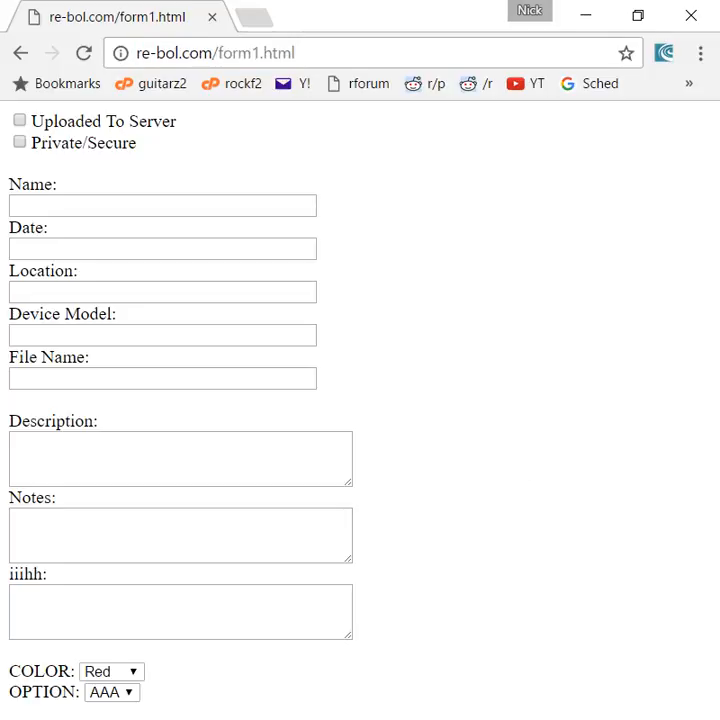
pyautogui.click(180, 536)
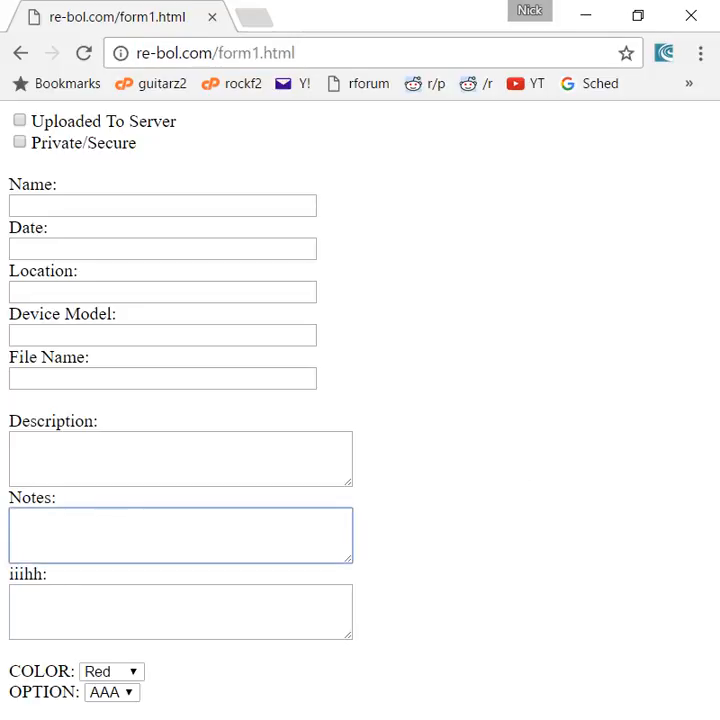
pyautogui.click(180, 534)
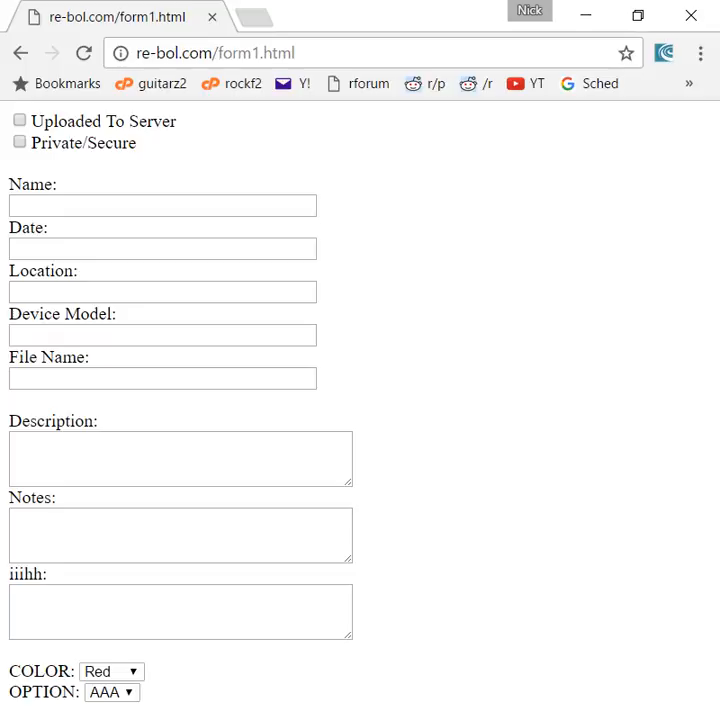
pyautogui.click(300, 52)
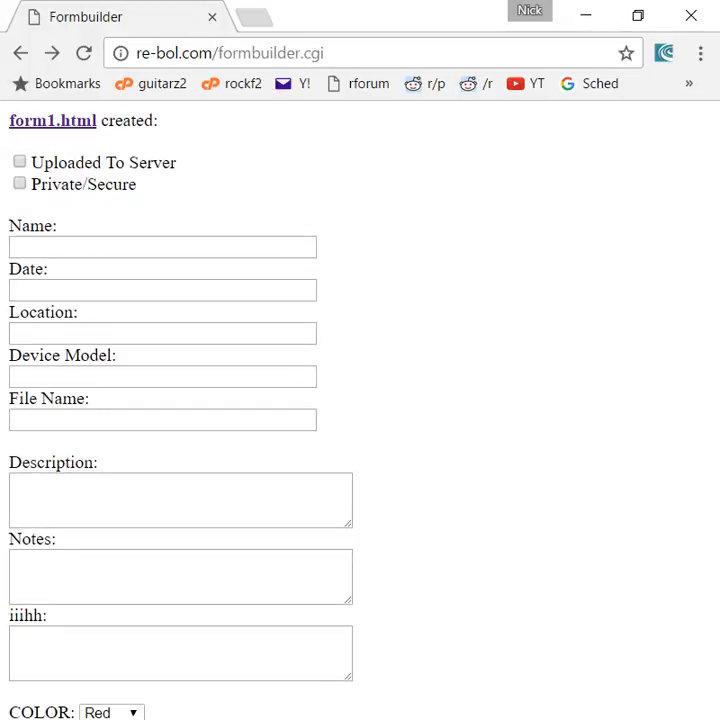
# - Return to the formbuilder.cgi settings page and highlight the Data File name setting
pyautogui.click(52, 120)
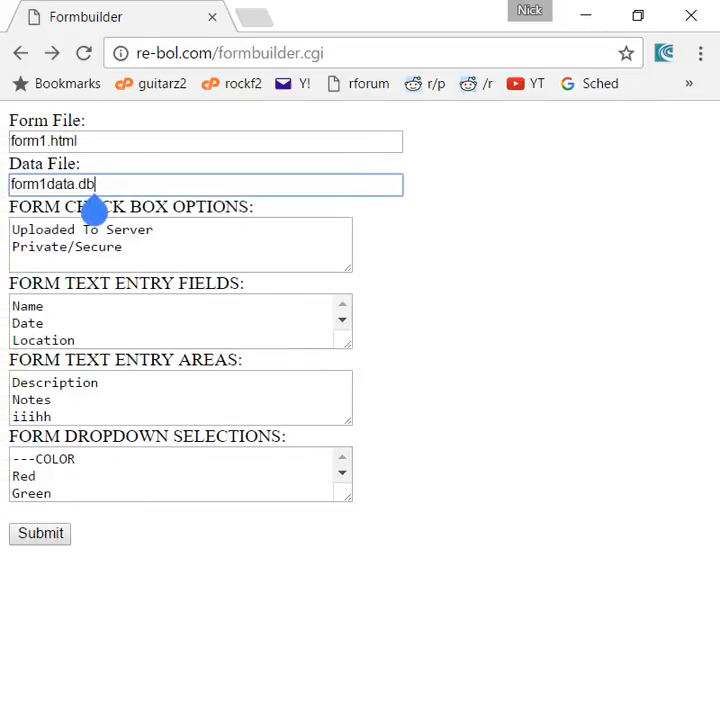
pyautogui.doubleClick(52, 184)
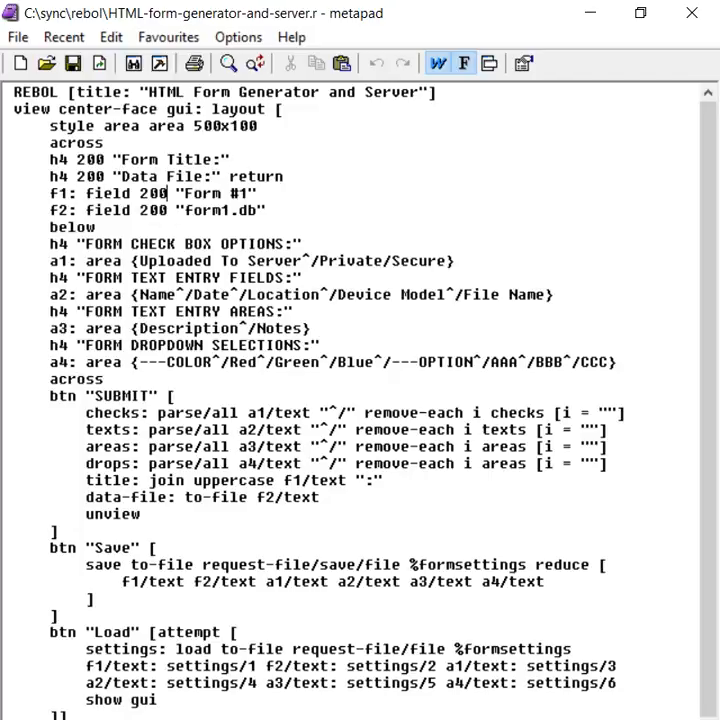
pyautogui.moveTo(50, 176); pyautogui.dragTo(96, 228)
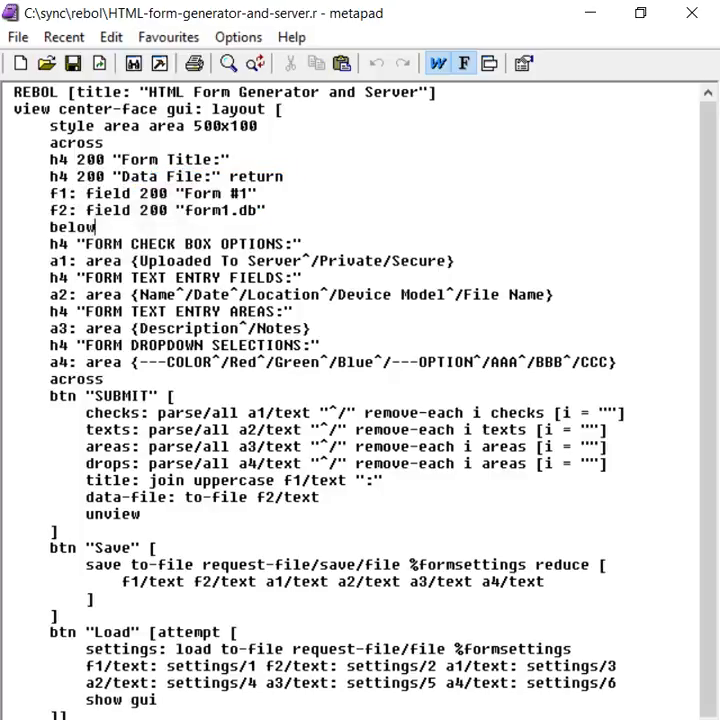
pyautogui.doubleClick(428, 260)
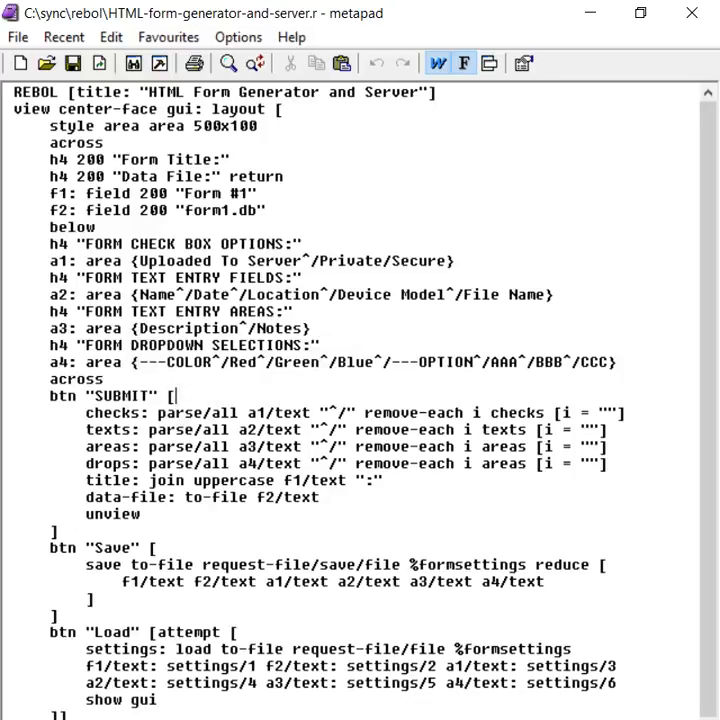
pyautogui.click(216, 362)
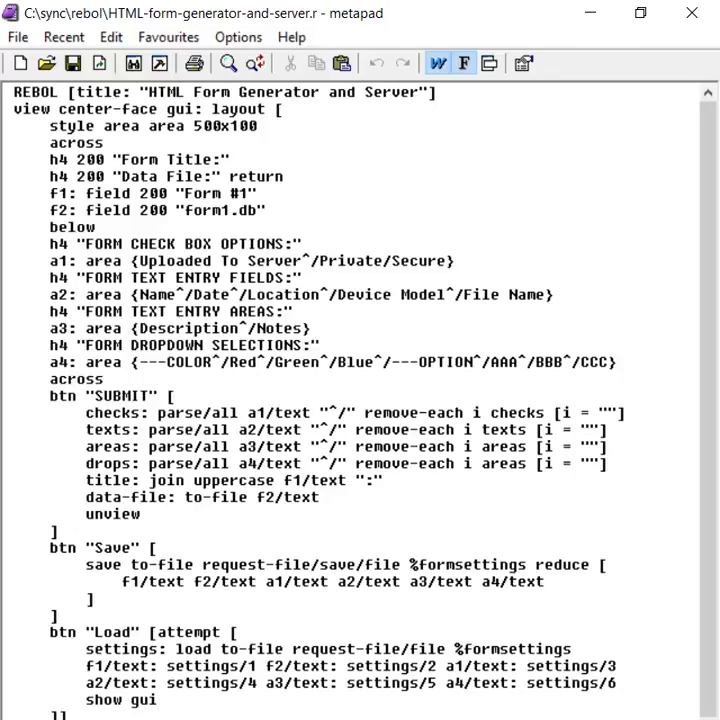
pyautogui.moveTo(212, 362); pyautogui.dragTo(390, 362)
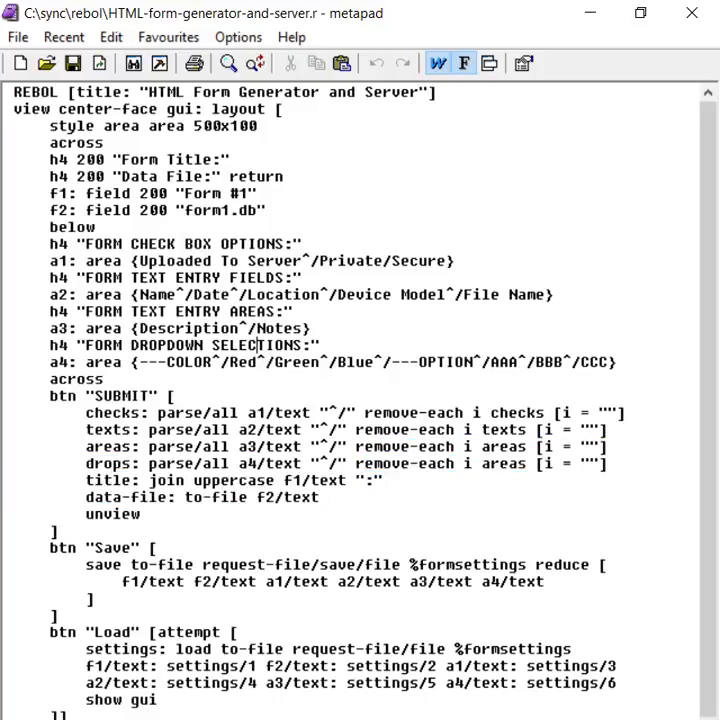
pyautogui.moveTo(48, 396); pyautogui.dragTo(382, 480)
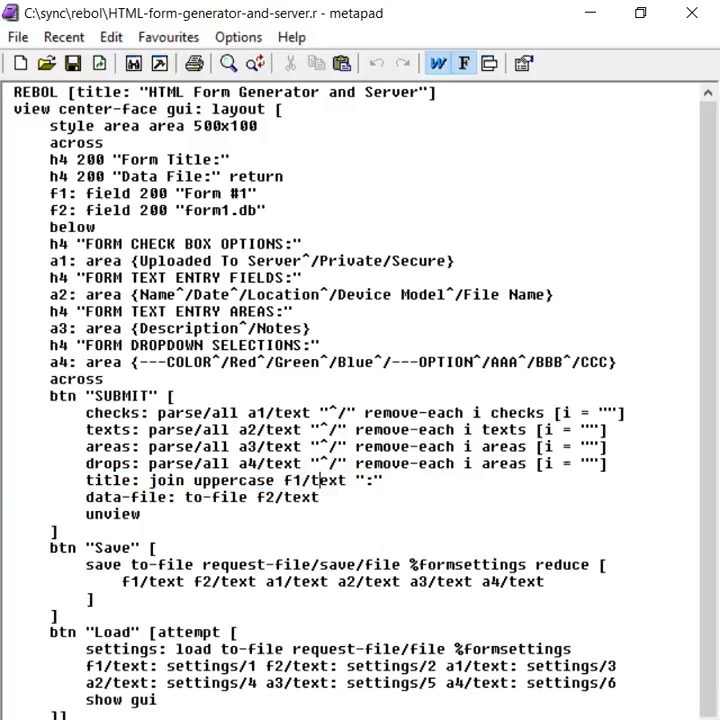
pyautogui.doubleClick(112, 512)
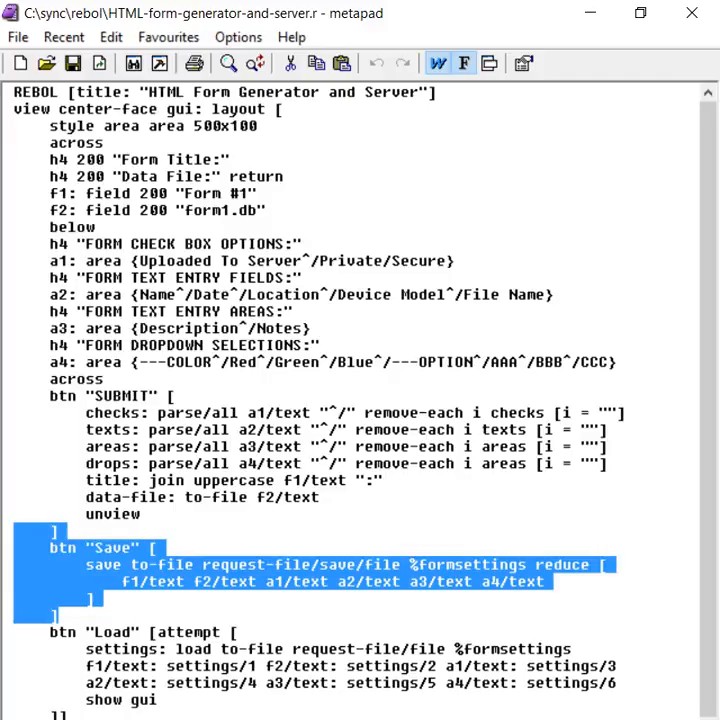
pyautogui.doubleClick(472, 564)
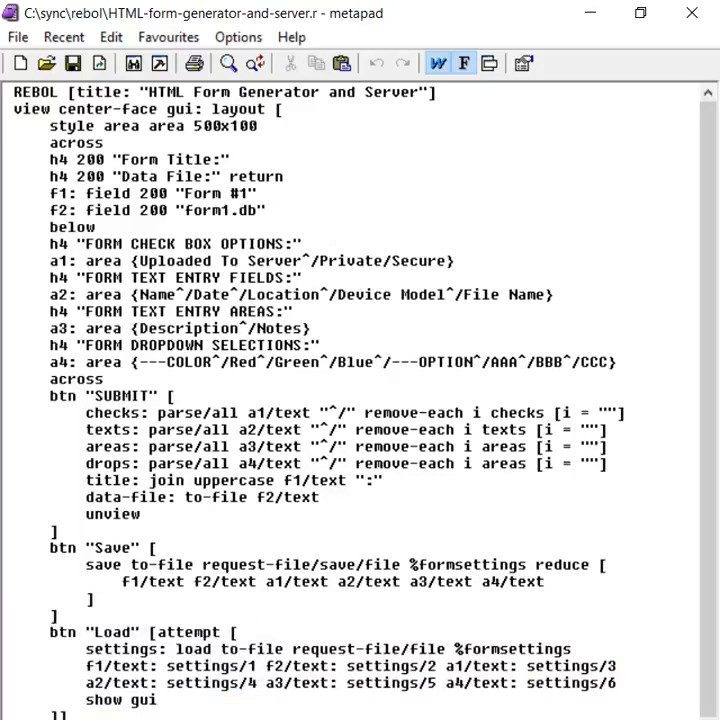
pyautogui.doubleClick(100, 648)
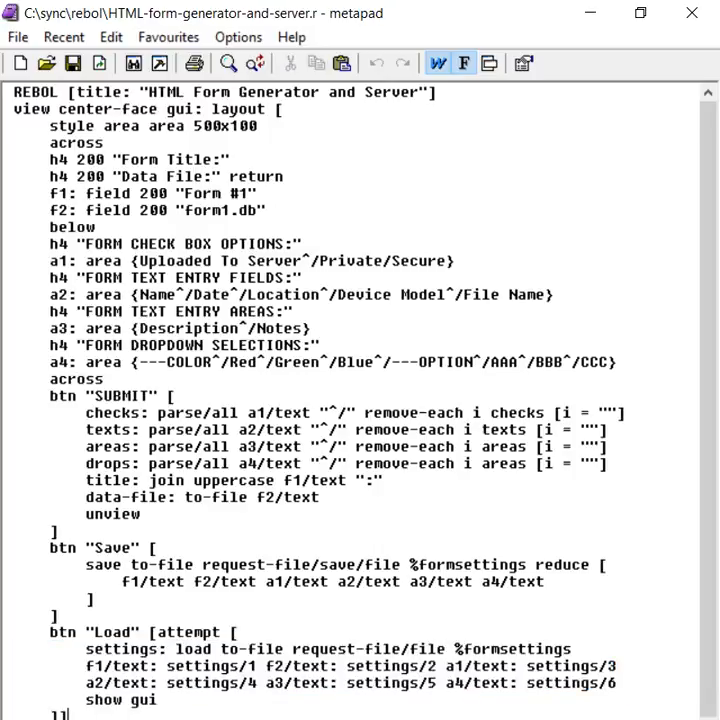
pyautogui.scroll(-3)
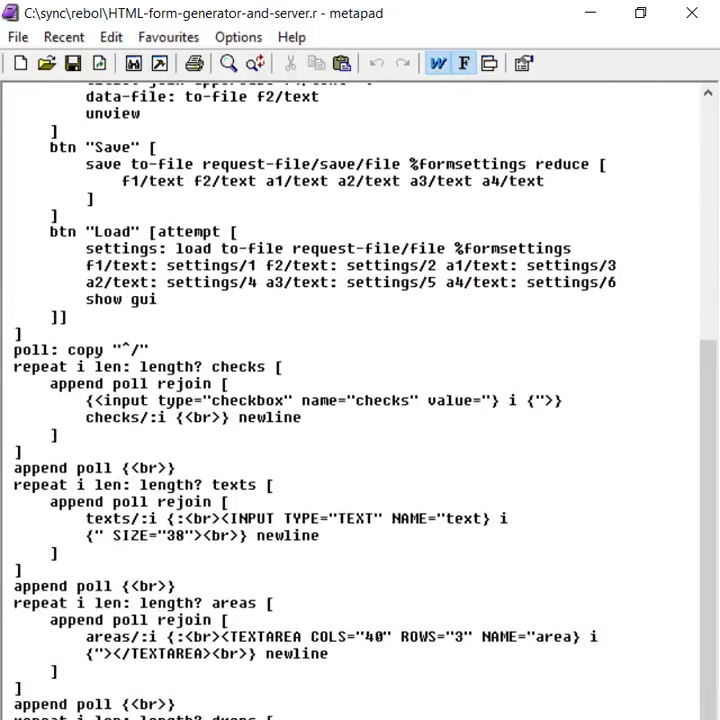
pyautogui.click(150, 348)
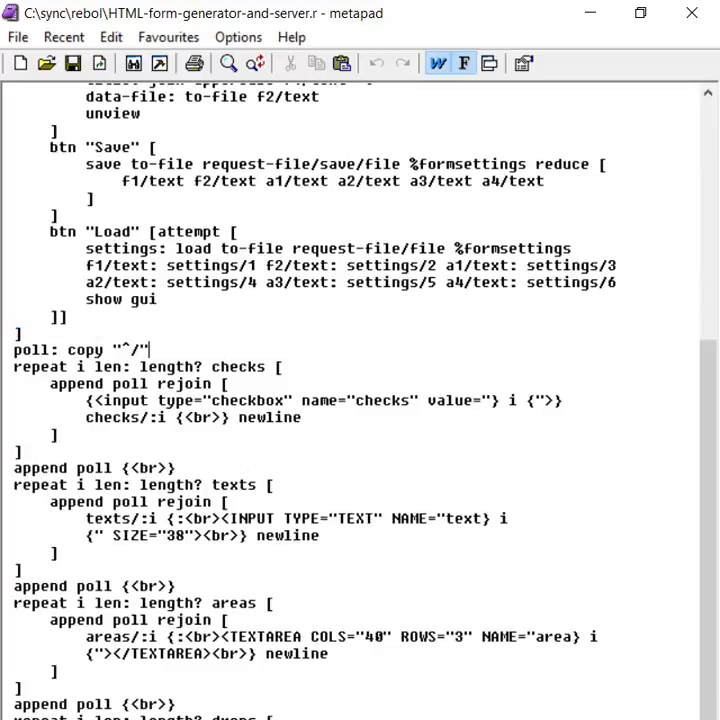
pyautogui.tripleClick(80, 348)
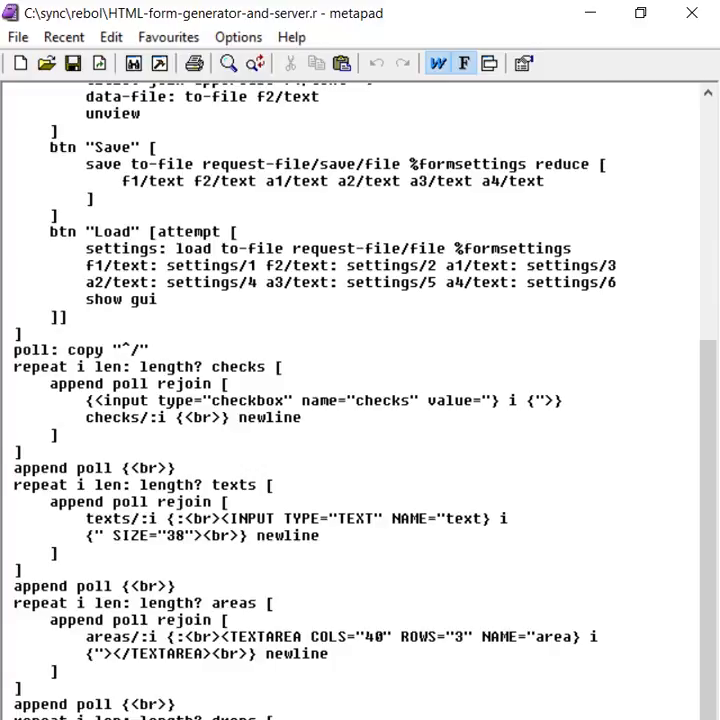
pyautogui.moveTo(288, 400); pyautogui.dragTo(304, 418)
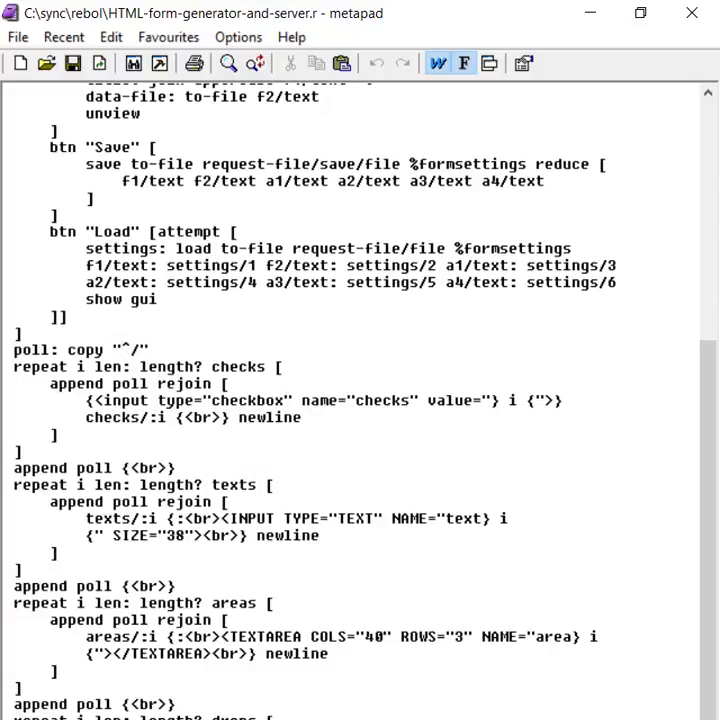
pyautogui.moveTo(14, 366); pyautogui.dragTo(56, 434)
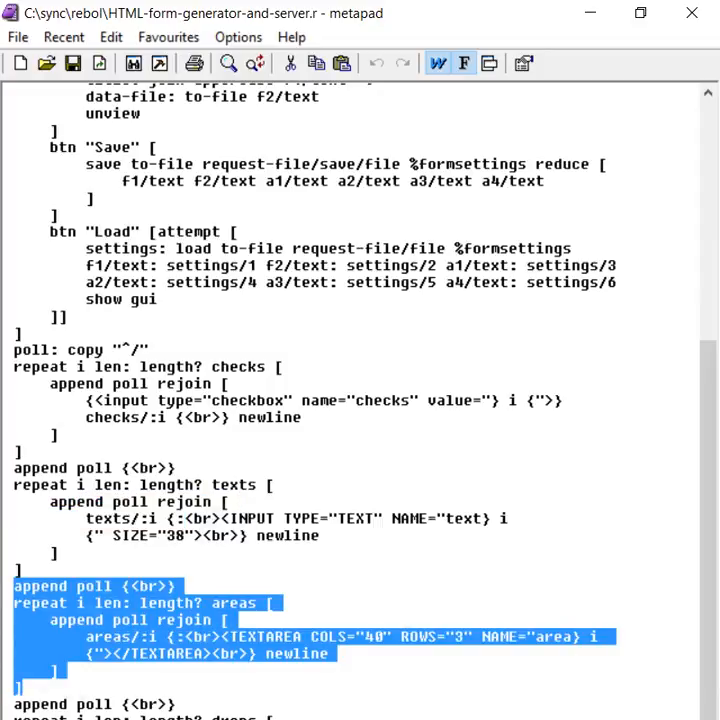
pyautogui.scroll(-3)
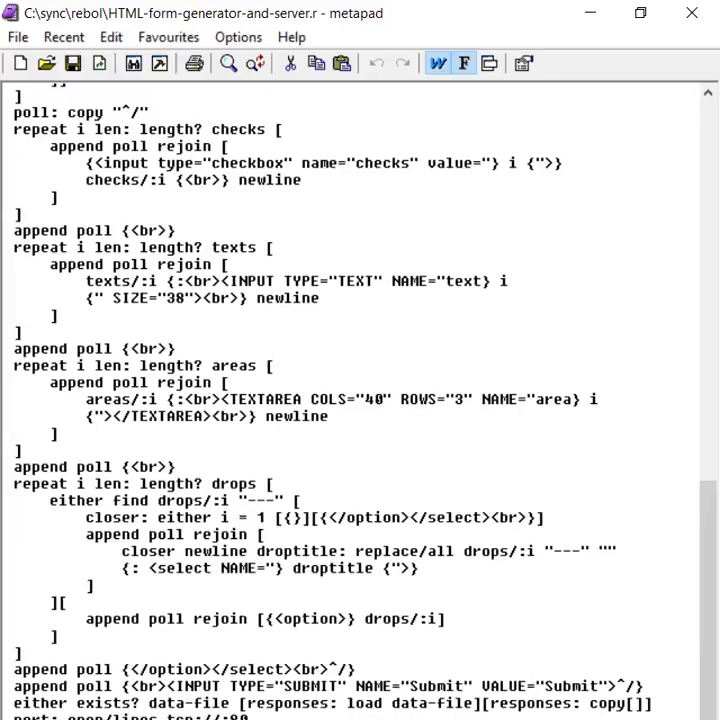
pyautogui.scroll(-3)
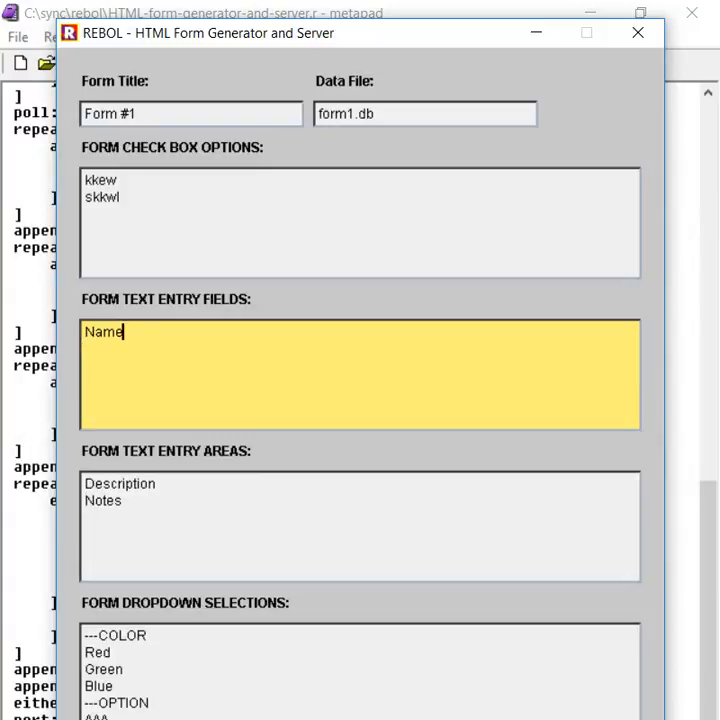
# - Enter new text field names kek and elkll and text area name jsss
pyautogui.write('kek')
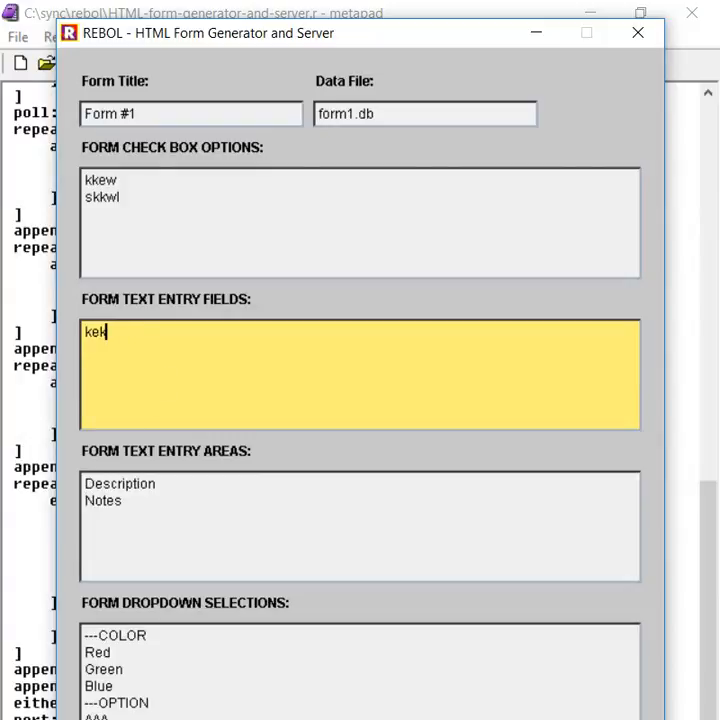
pyautogui.write('elkll')
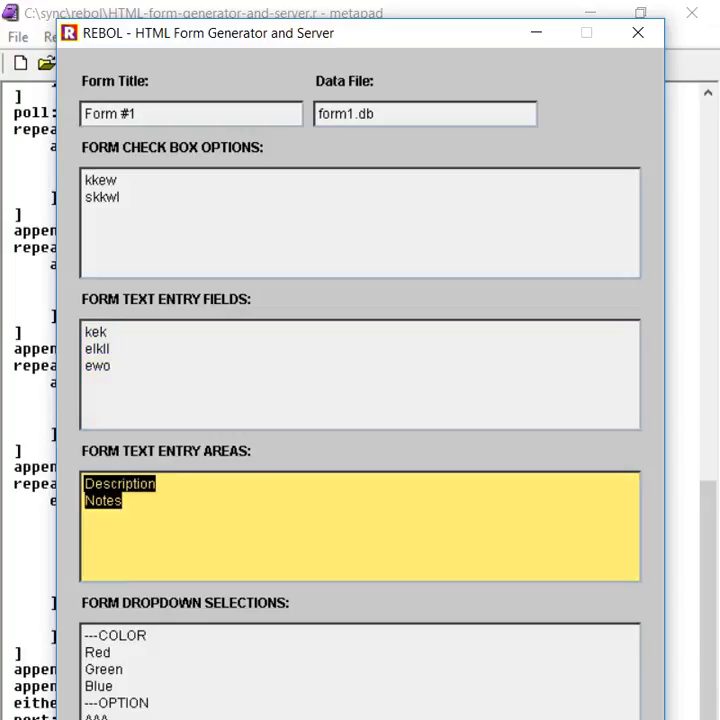
pyautogui.write('jsss')
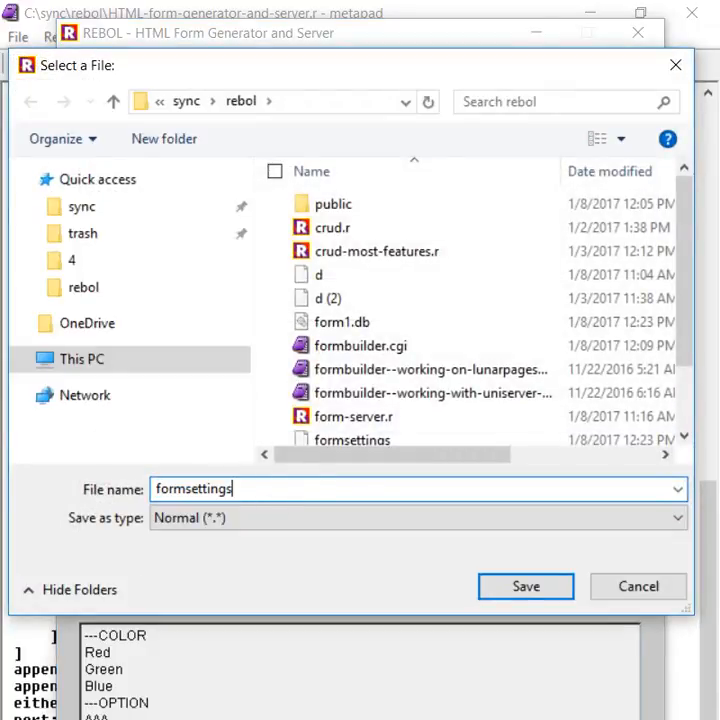
# - Save the form settings as formsettings and load them back in
pyautogui.click(524, 586)
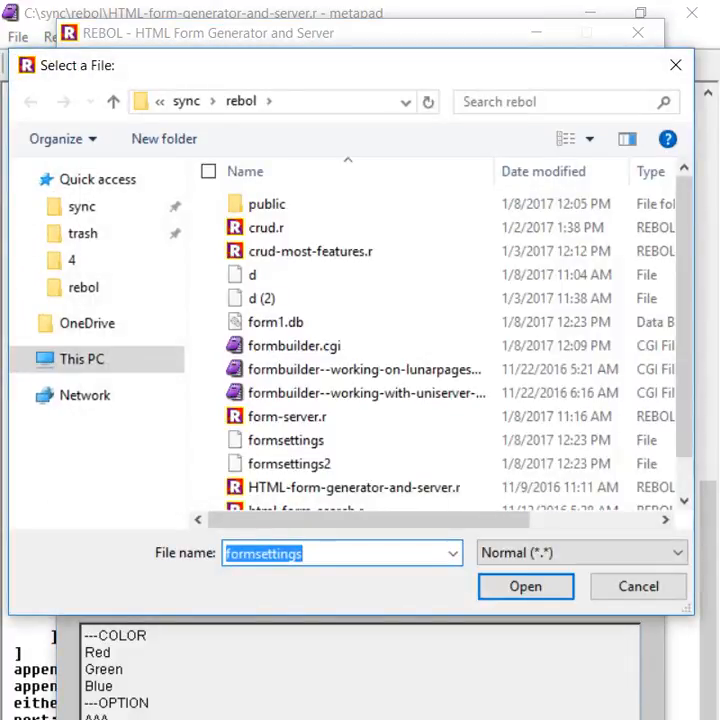
pyautogui.click(524, 586)
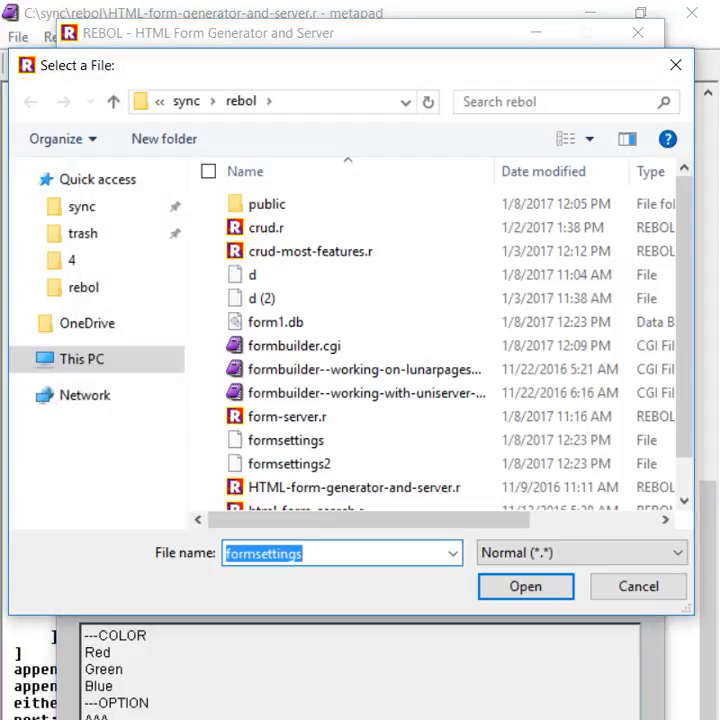
pyautogui.click(524, 586)
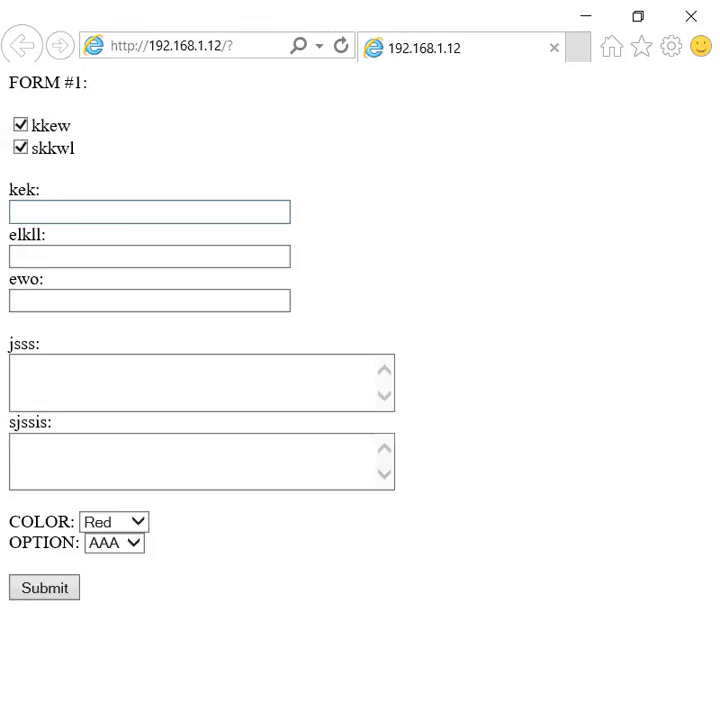
# - Submit the generated Form #1 in Internet Explorer and switch to the sync folder in File Explorer
pyautogui.click(44, 588)
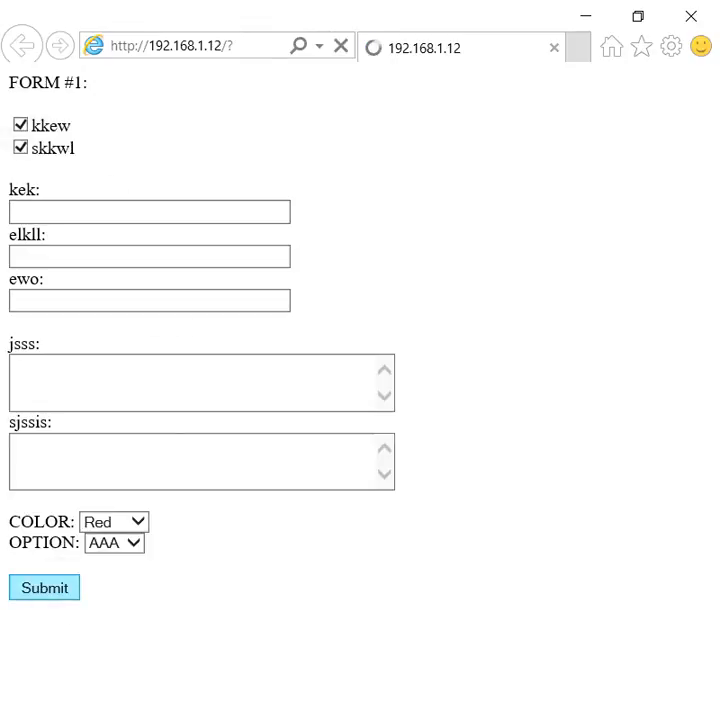
pyautogui.click(44, 588)
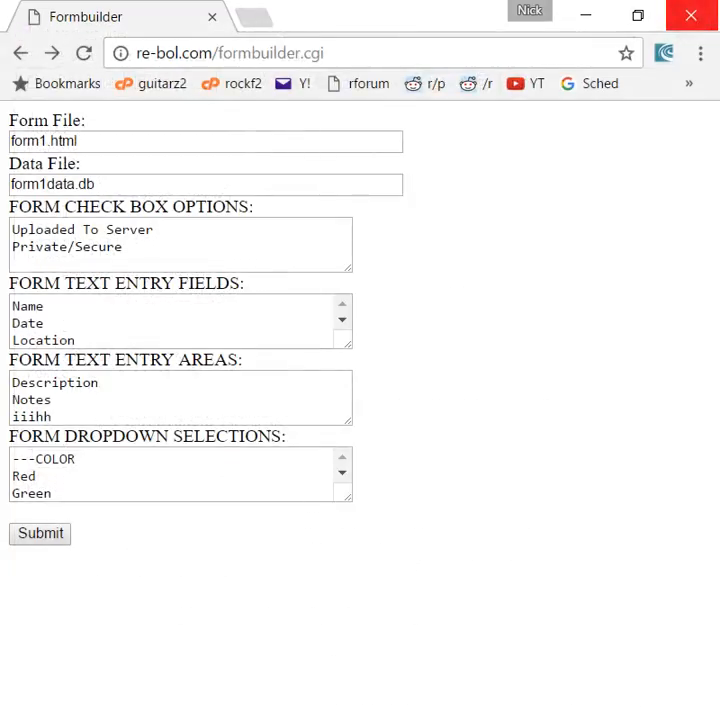
pyautogui.click(688, 16)
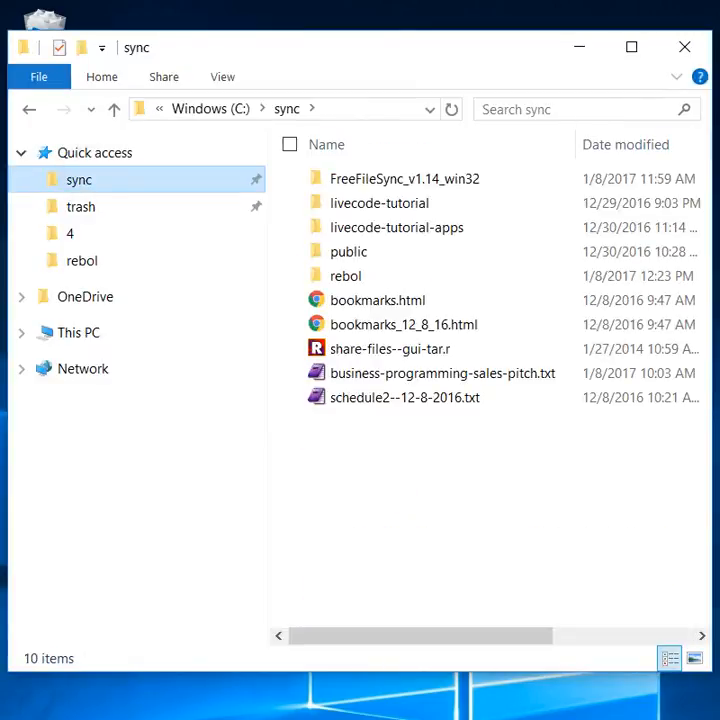
# - Open formbuilder.cgi from the rebol folder to view its CGI form-generating code
pyautogui.doubleClick(82, 260)
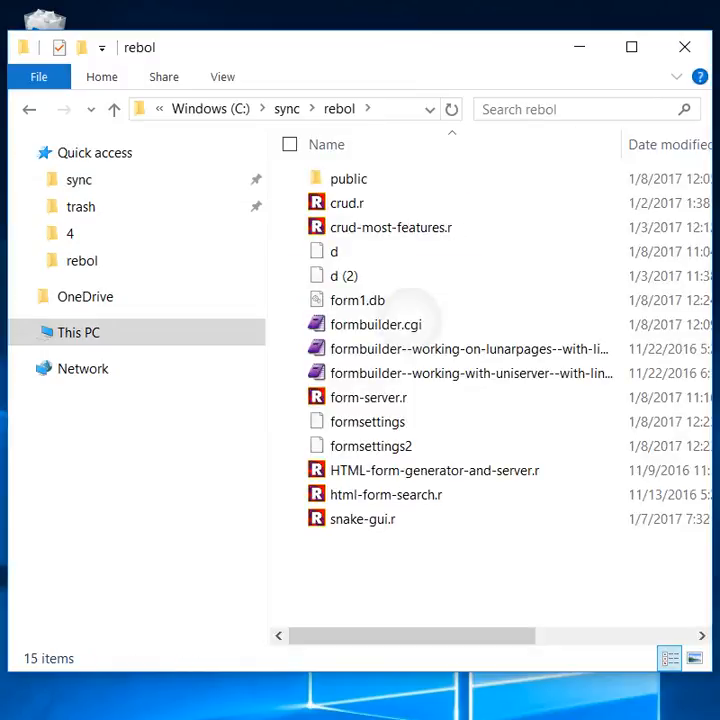
pyautogui.doubleClick(382, 324)
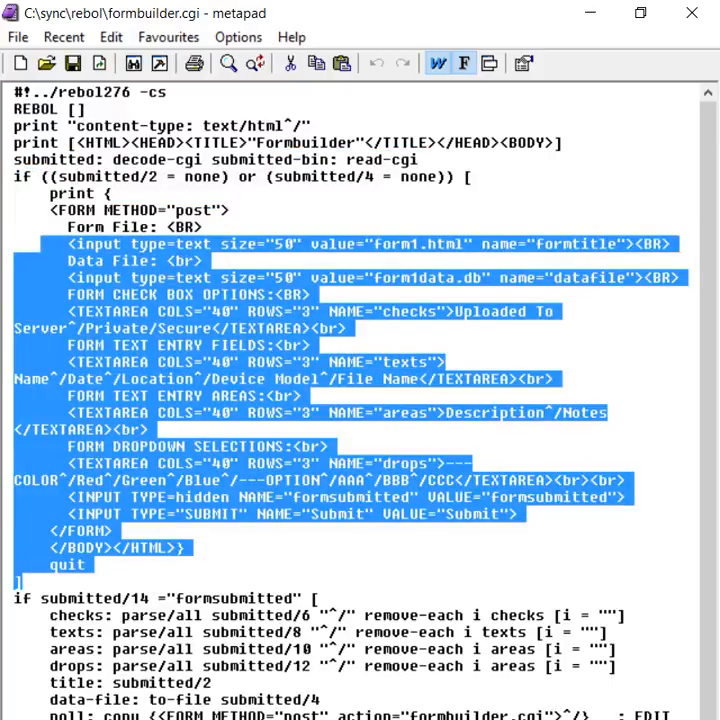
pyautogui.scroll(-3)
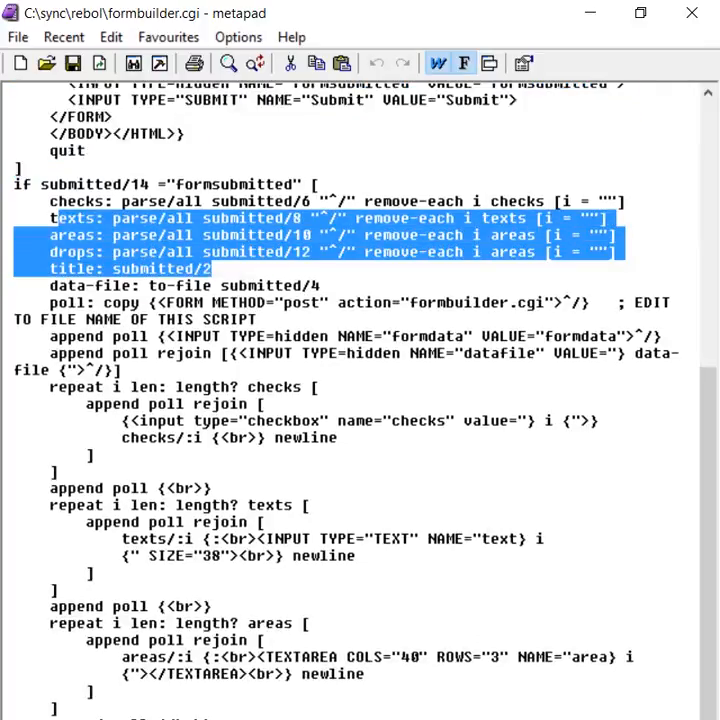
pyautogui.scroll(3)
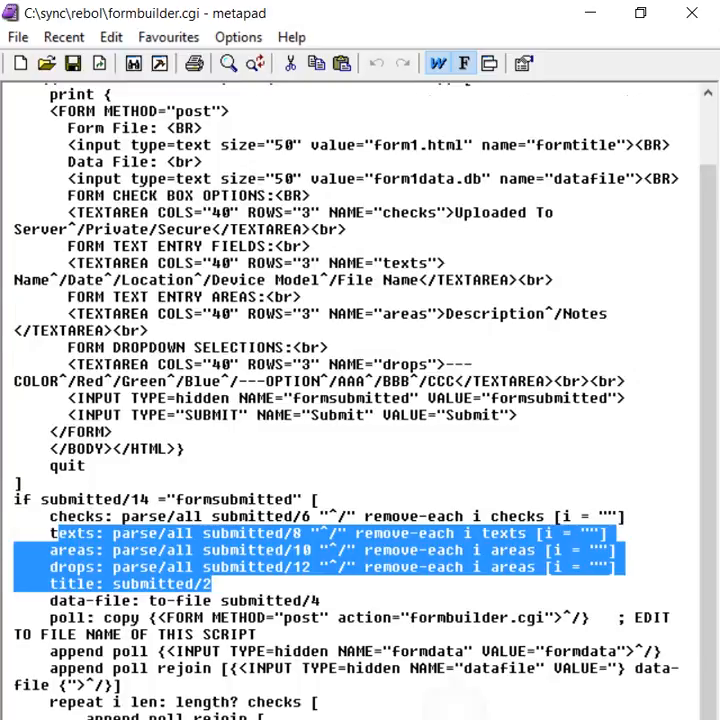
pyautogui.scroll(-3)
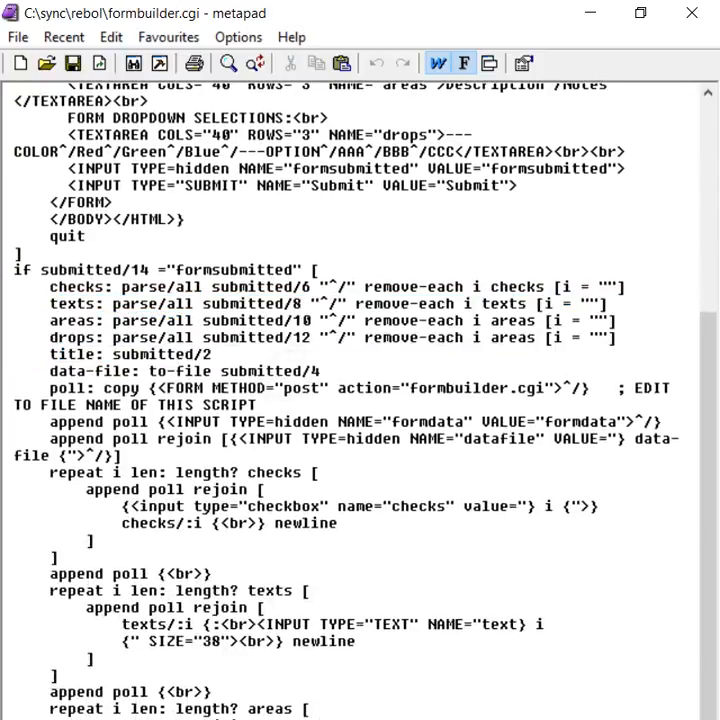
pyautogui.doubleClick(300, 370)
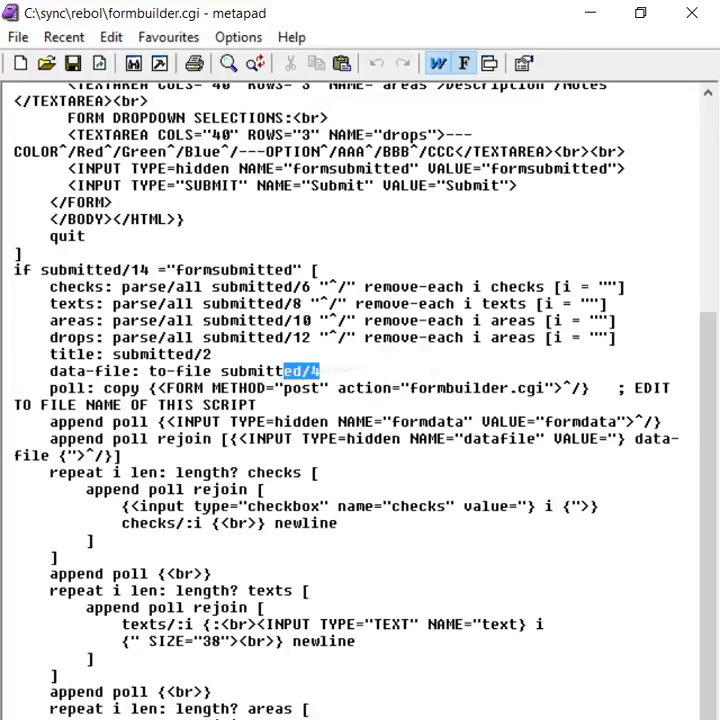